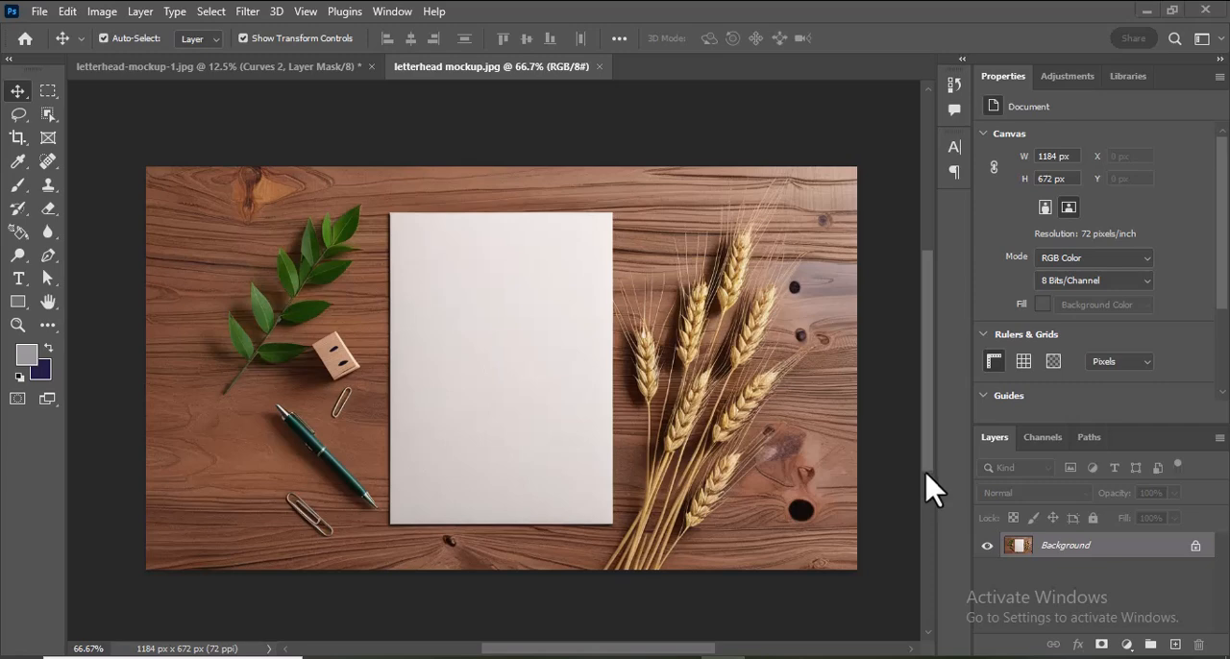
mouse_move(972, 538)
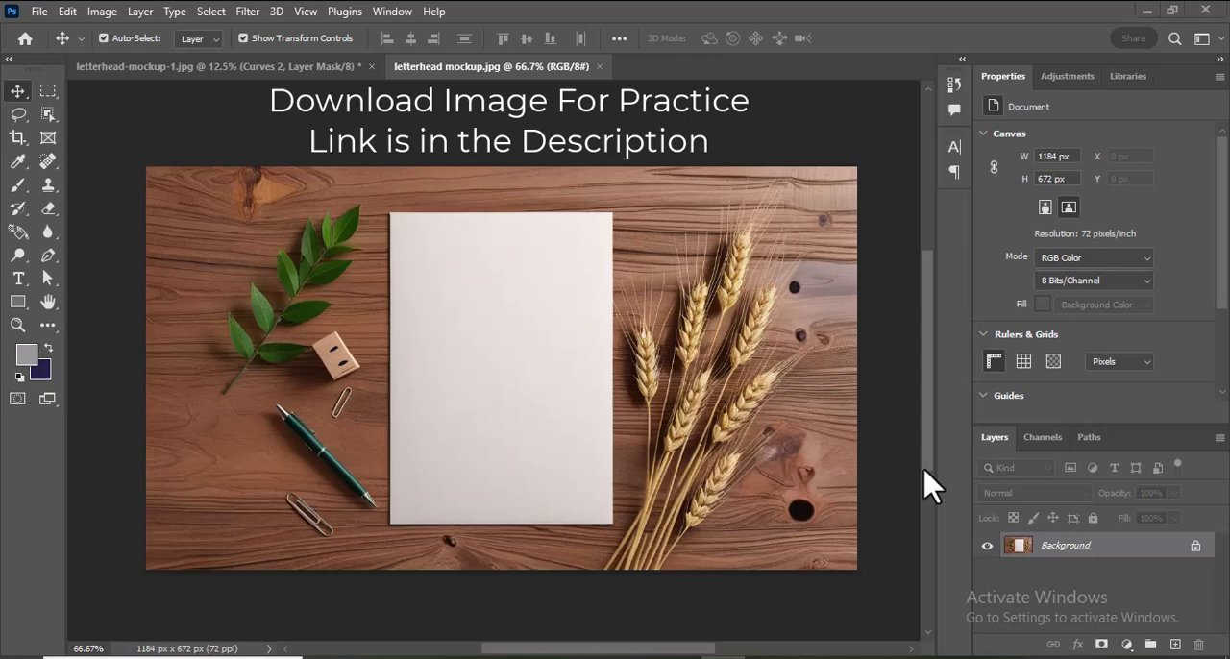
mouse_move(973, 538)
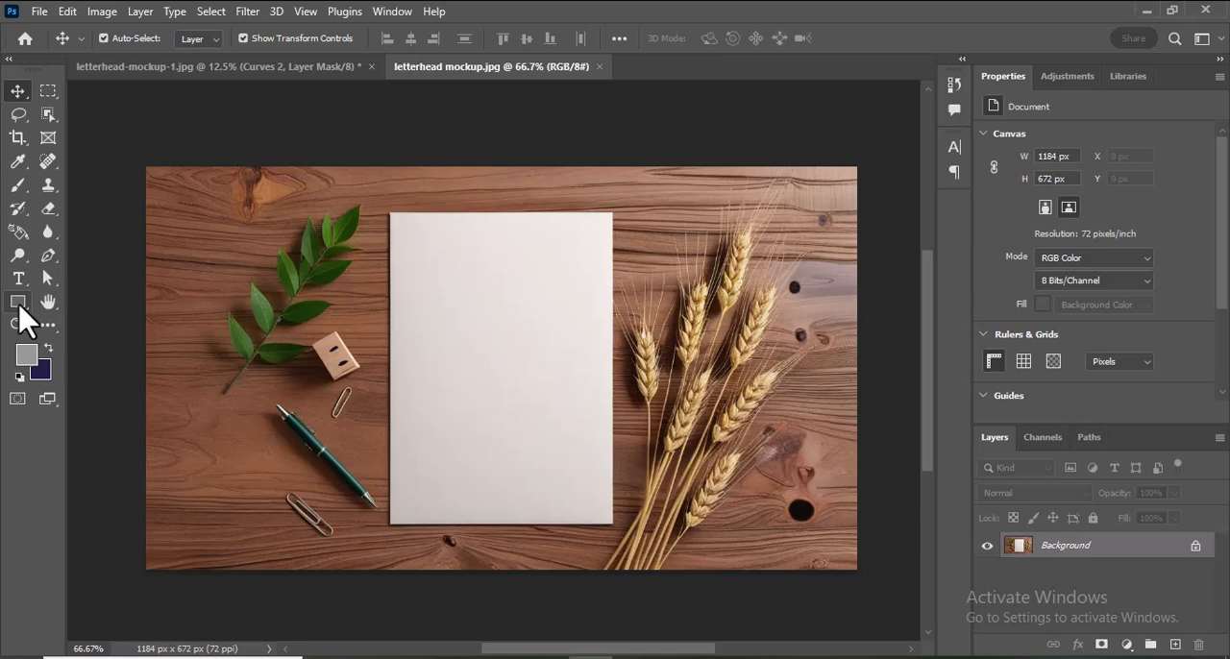
mouse_move(523, 266)
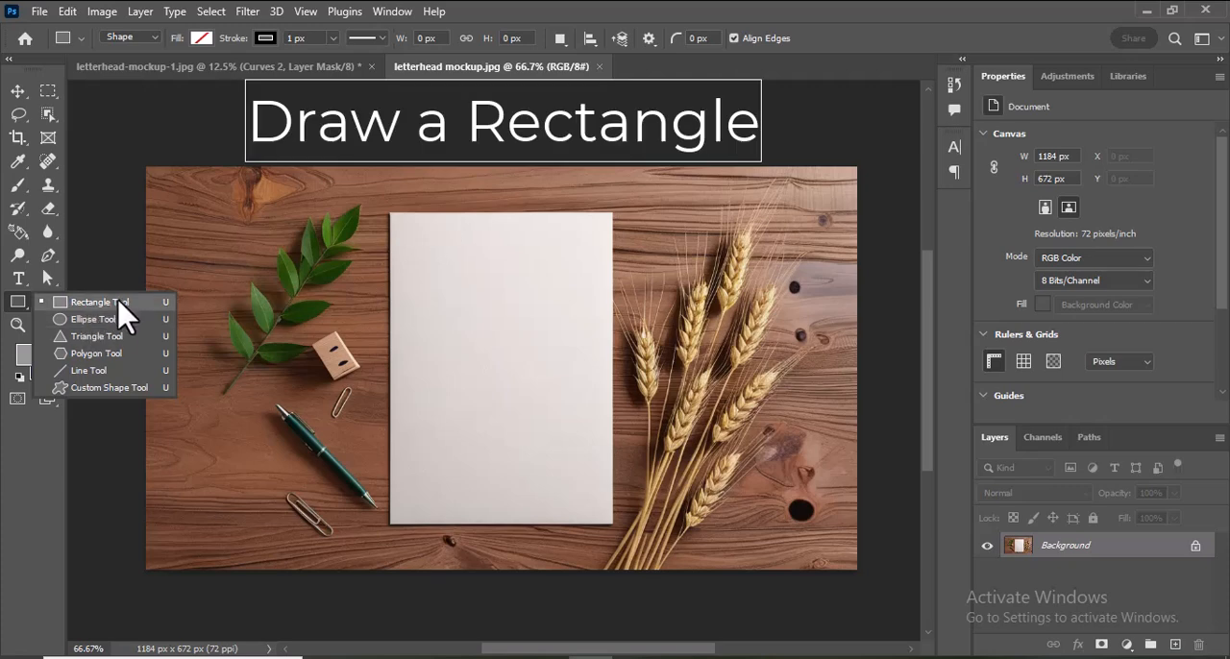
- Draw a grey rectangle shape over the blank paper with no stroke
left_click(92, 301)
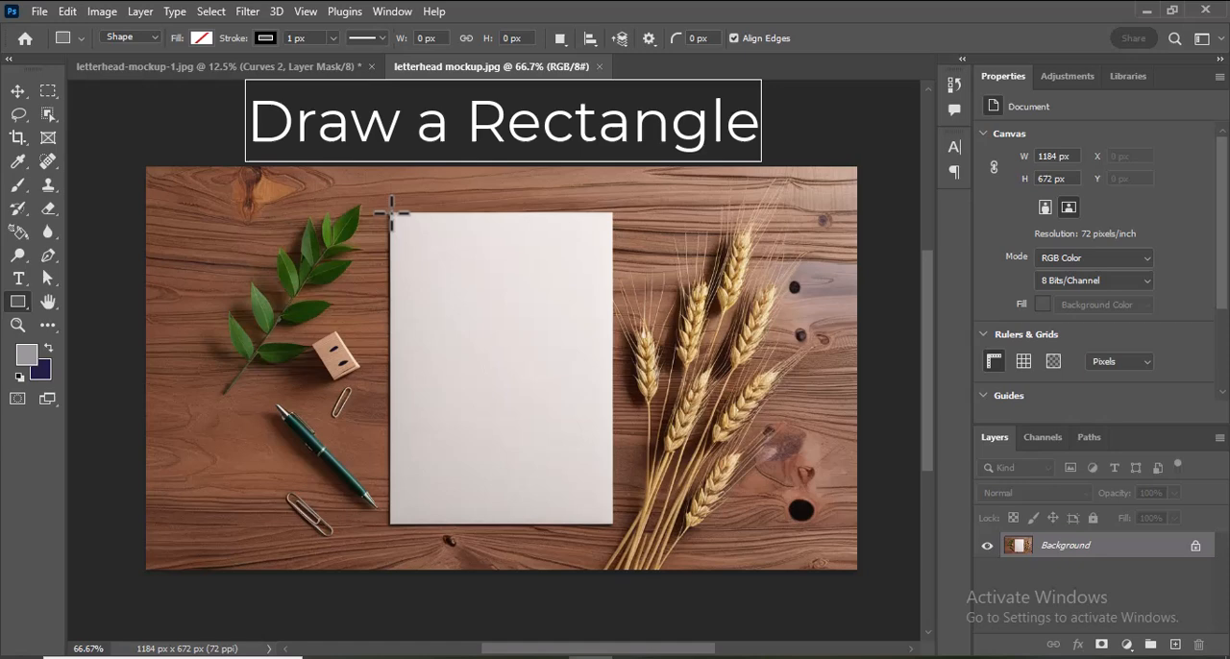
left_click_drag(388, 209, 542, 404)
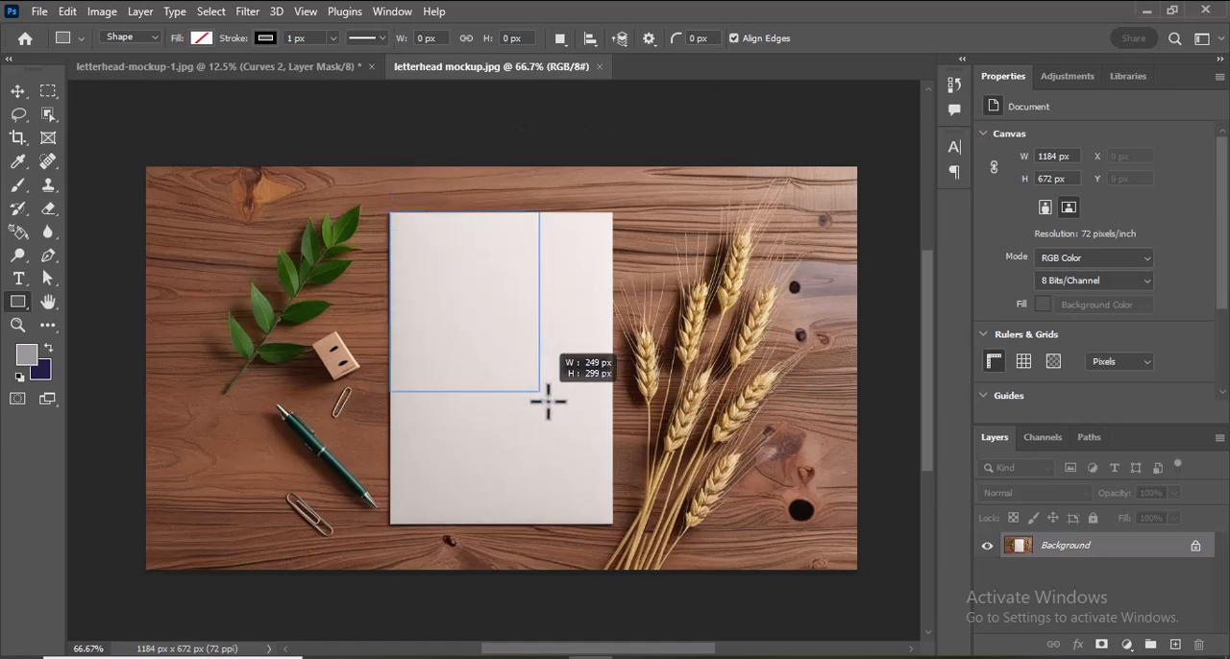
left_click_drag(547, 404, 611, 518)
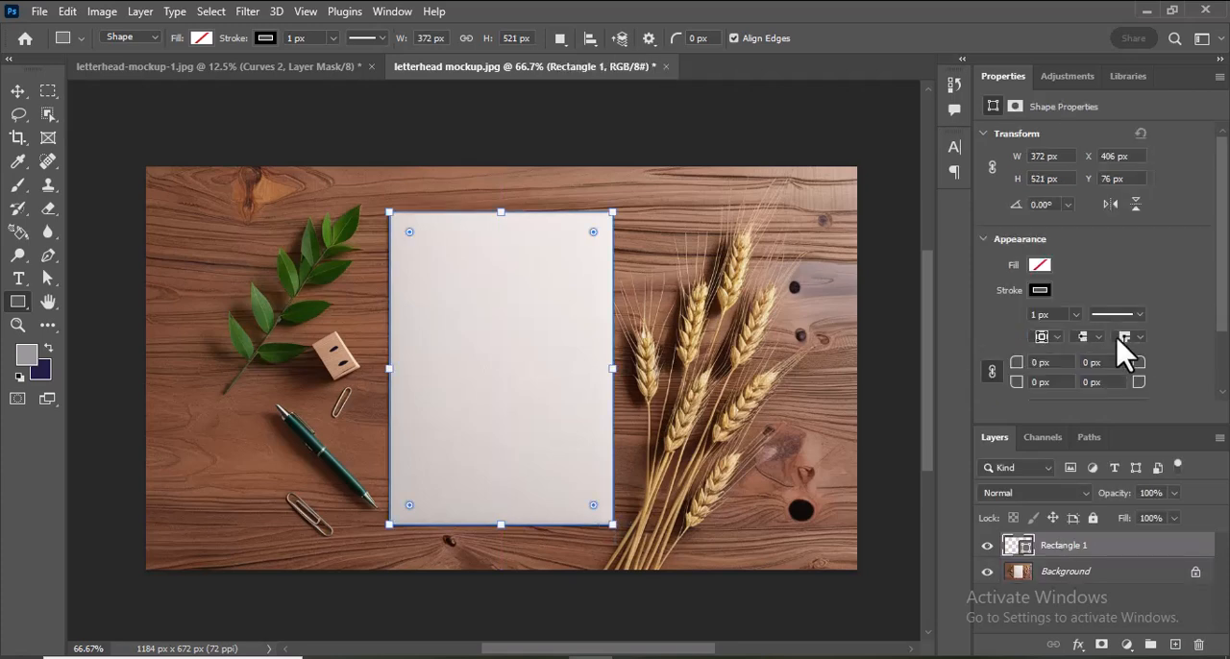
left_click(1040, 290)
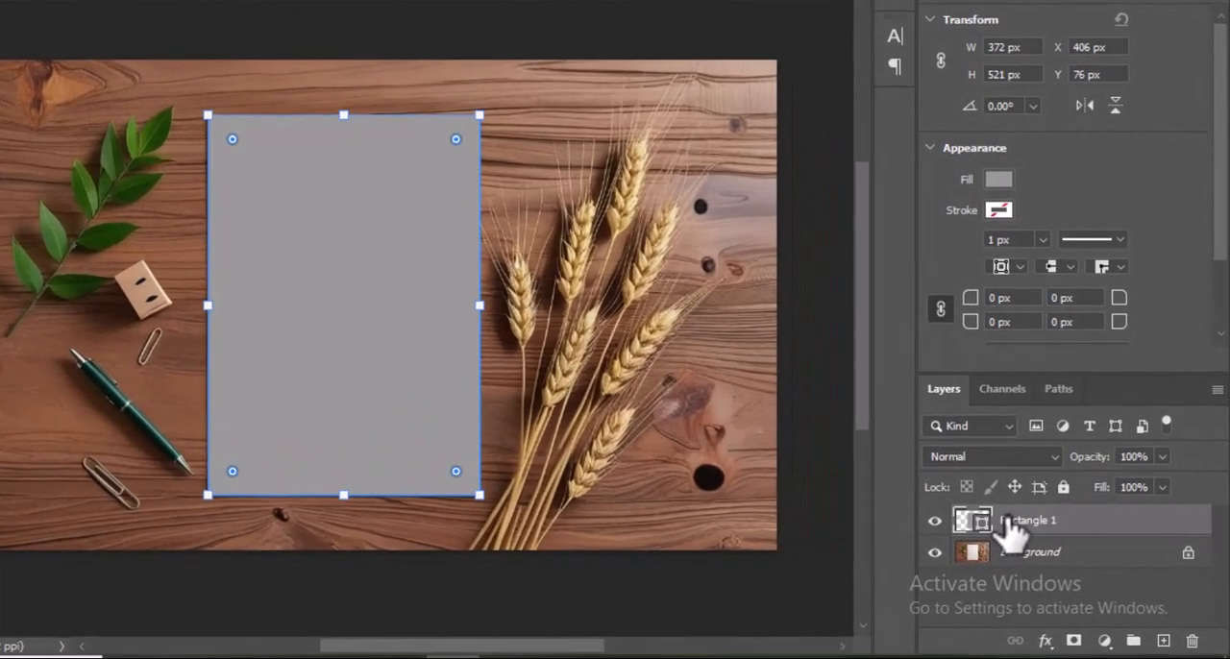
- Convert Rectangle 1 to a smart object named 'Place Your Design Here' and hide it
right_click(1028, 519)
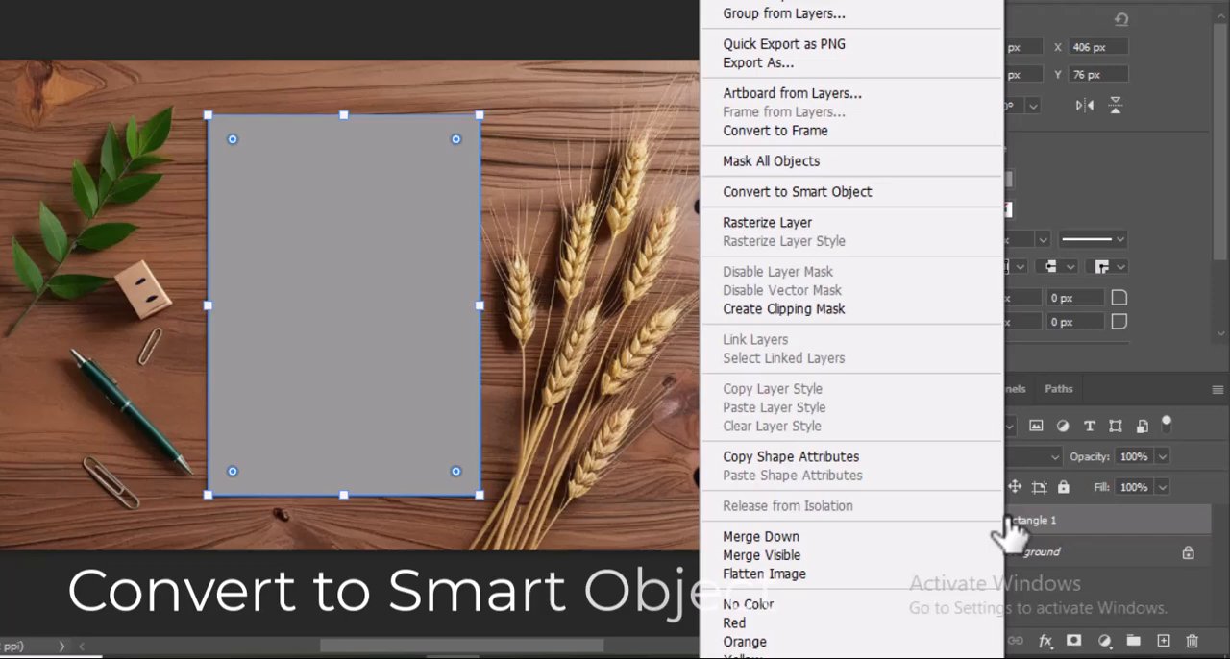
mouse_move(907, 227)
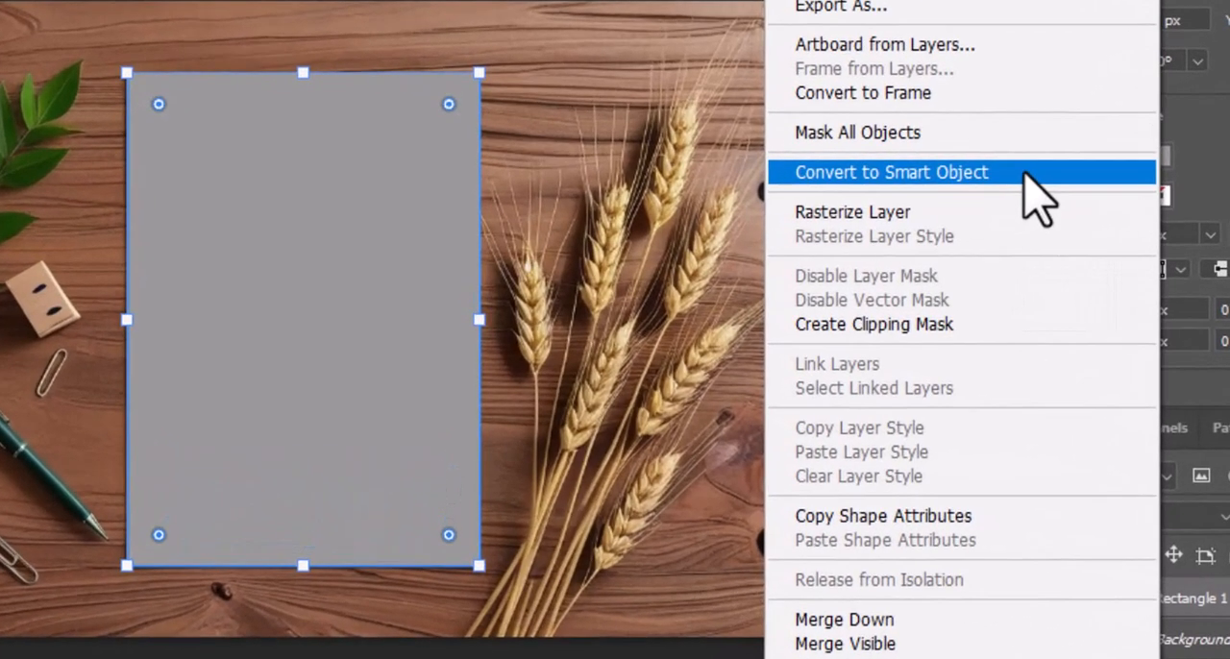
left_click(892, 173)
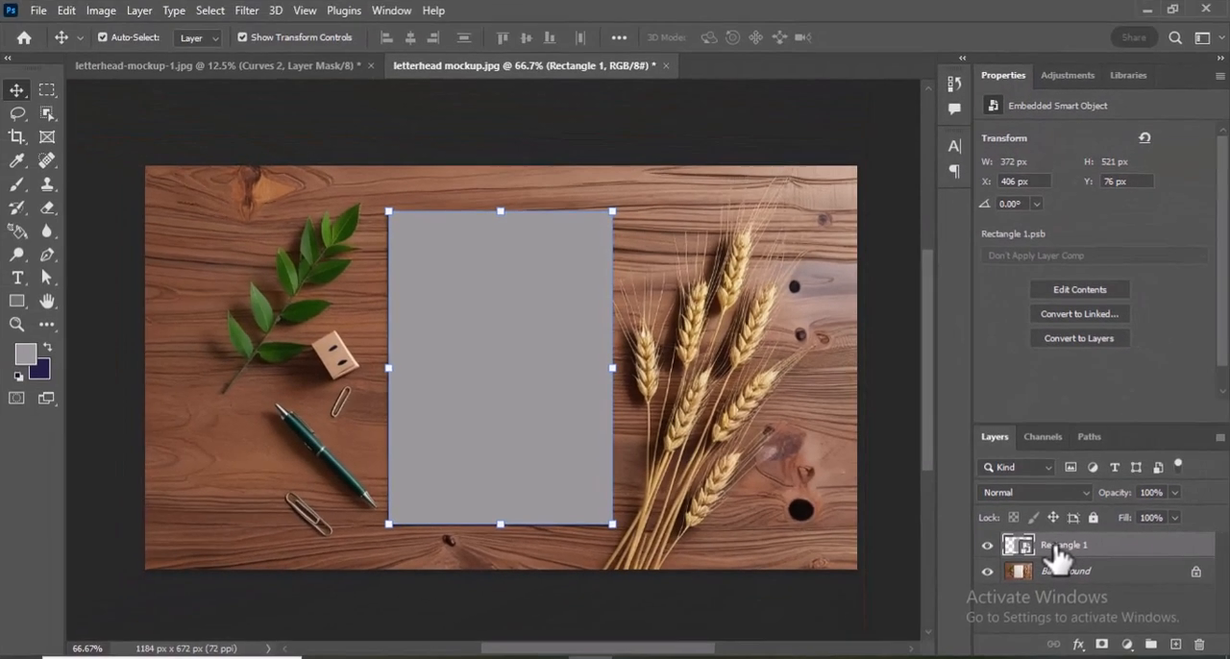
double_click(1065, 546)
type("Place Your DesignHere")
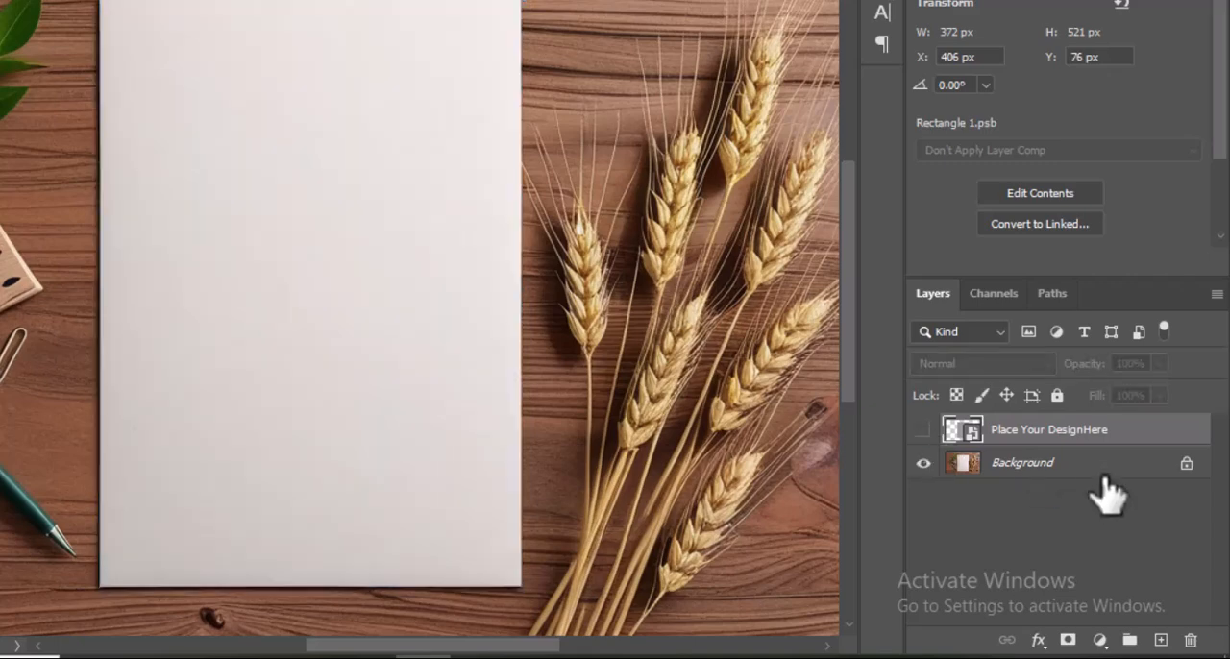
left_click(1023, 461)
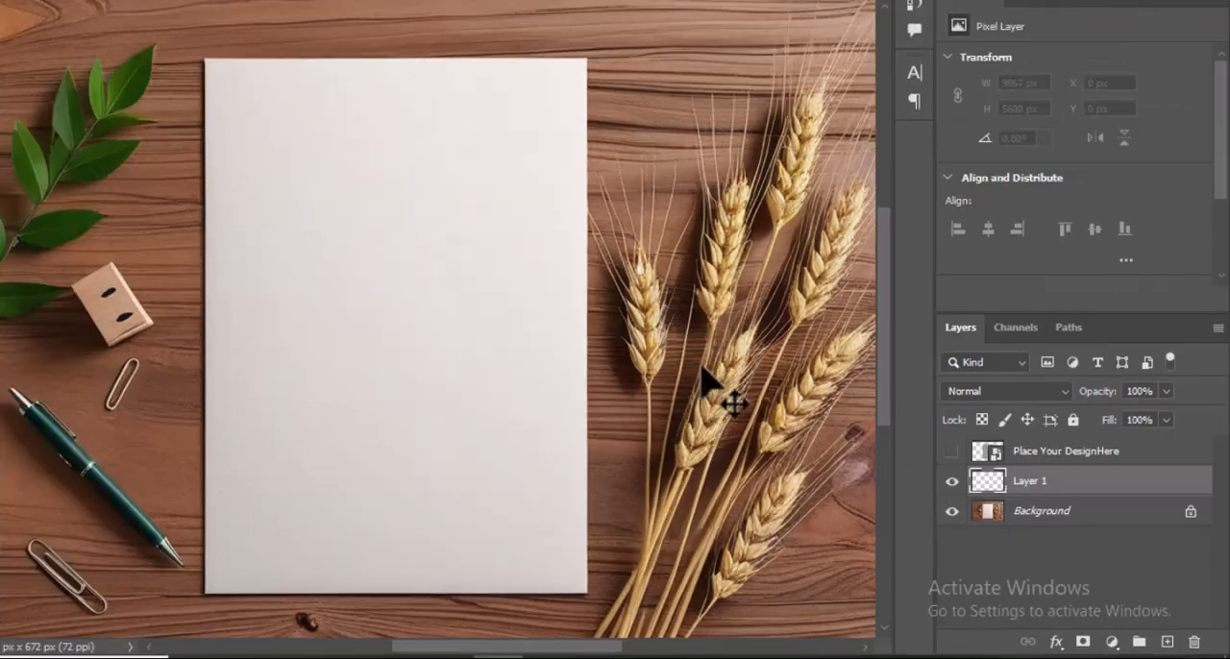
- Mask Layer 1 to a marquee selection of the paper, then reveal the design smart object
left_click(1041, 511)
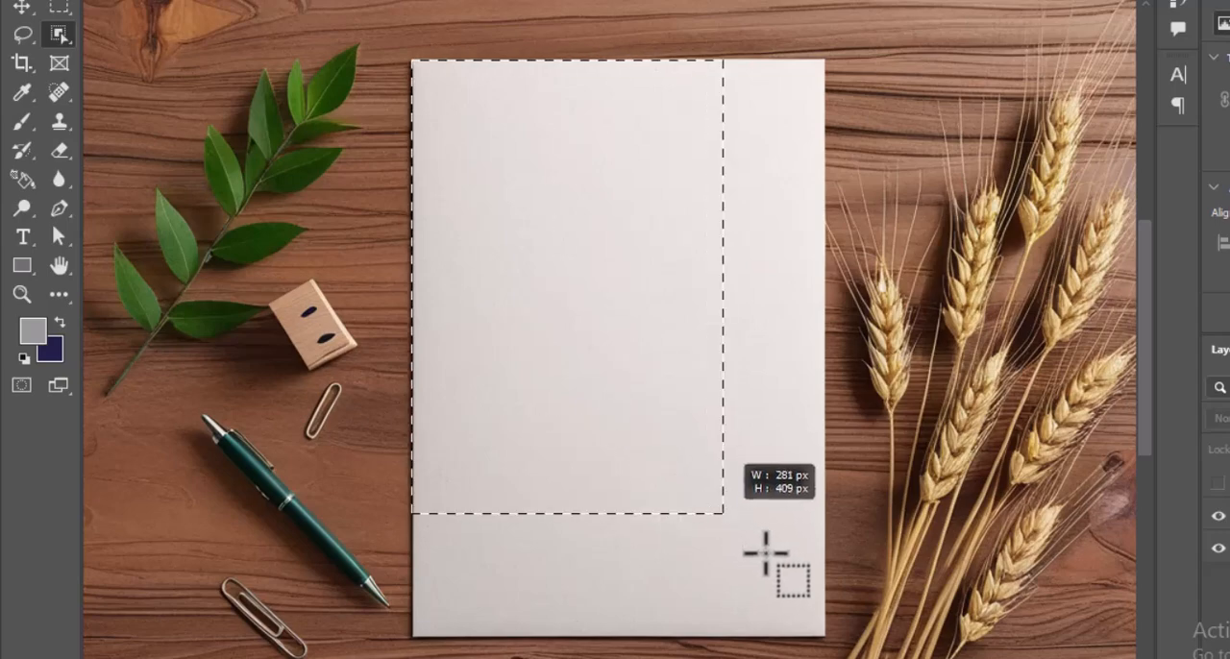
left_click_drag(715, 515, 823, 634)
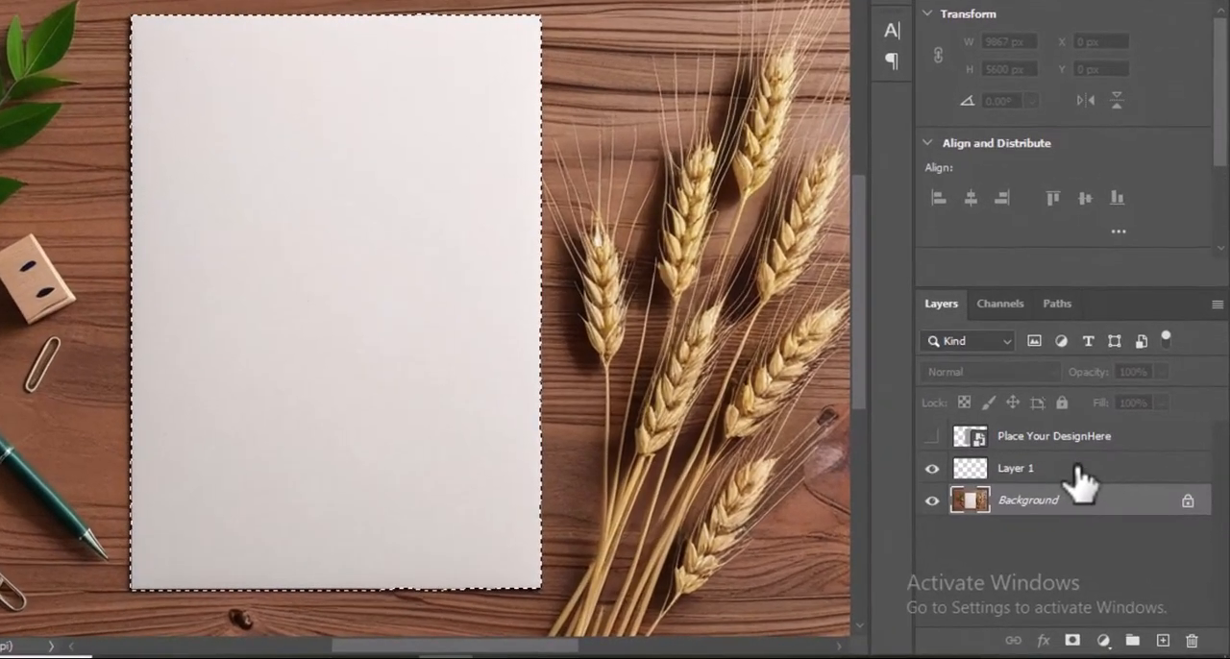
left_click(1015, 469)
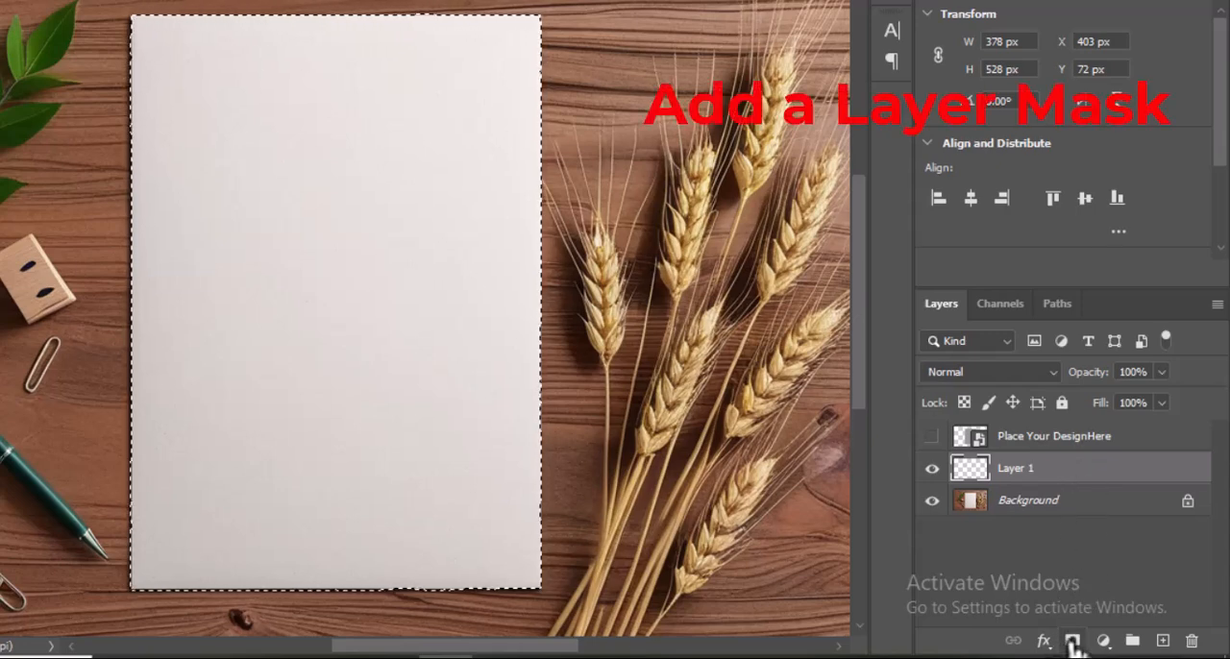
left_click(1072, 640)
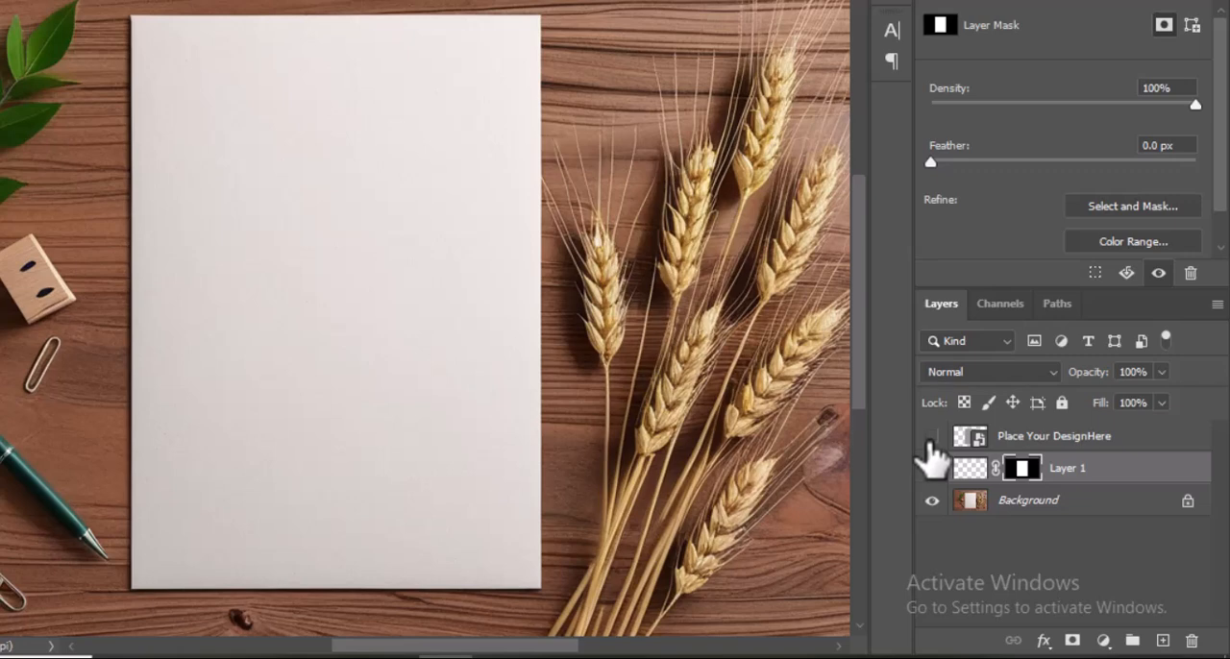
left_click(1057, 434)
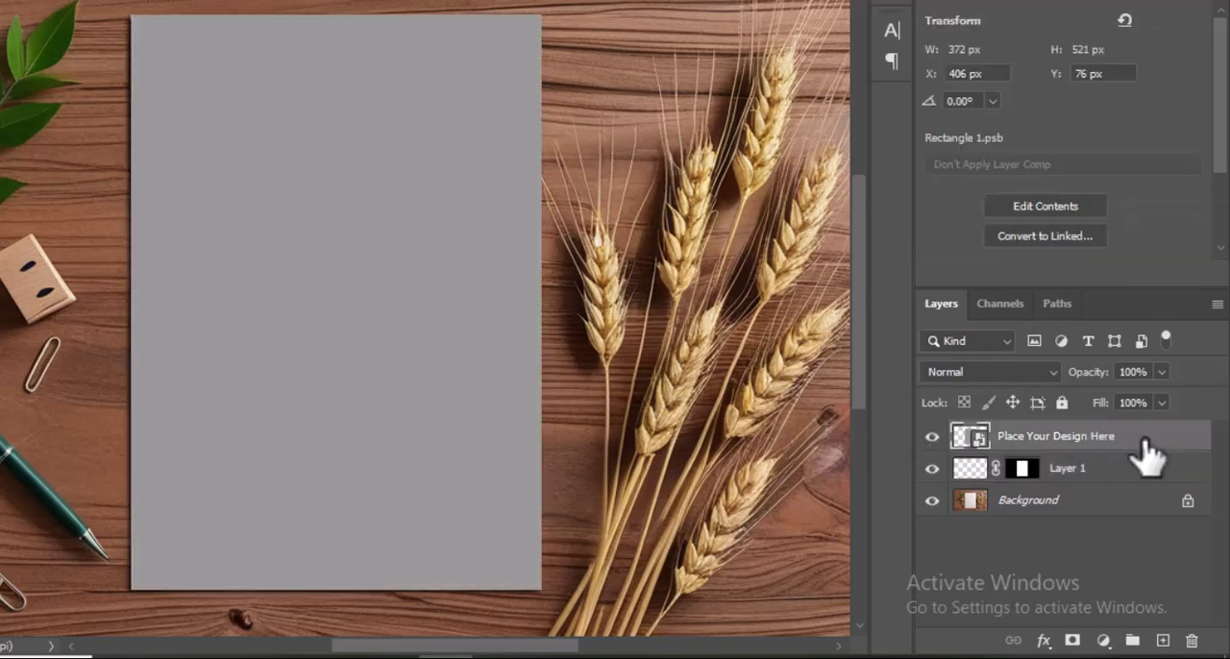
- Set the 'Place Your Design Here' smart object's blend mode to Multiply
left_click(988, 373)
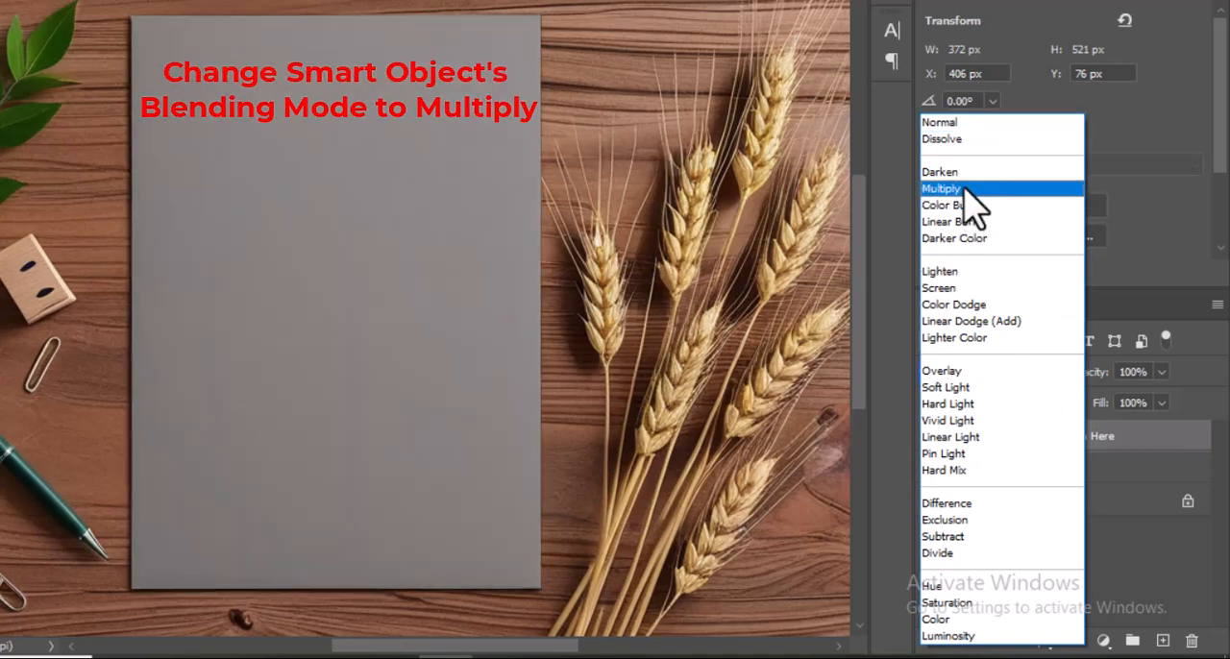
left_click(945, 188)
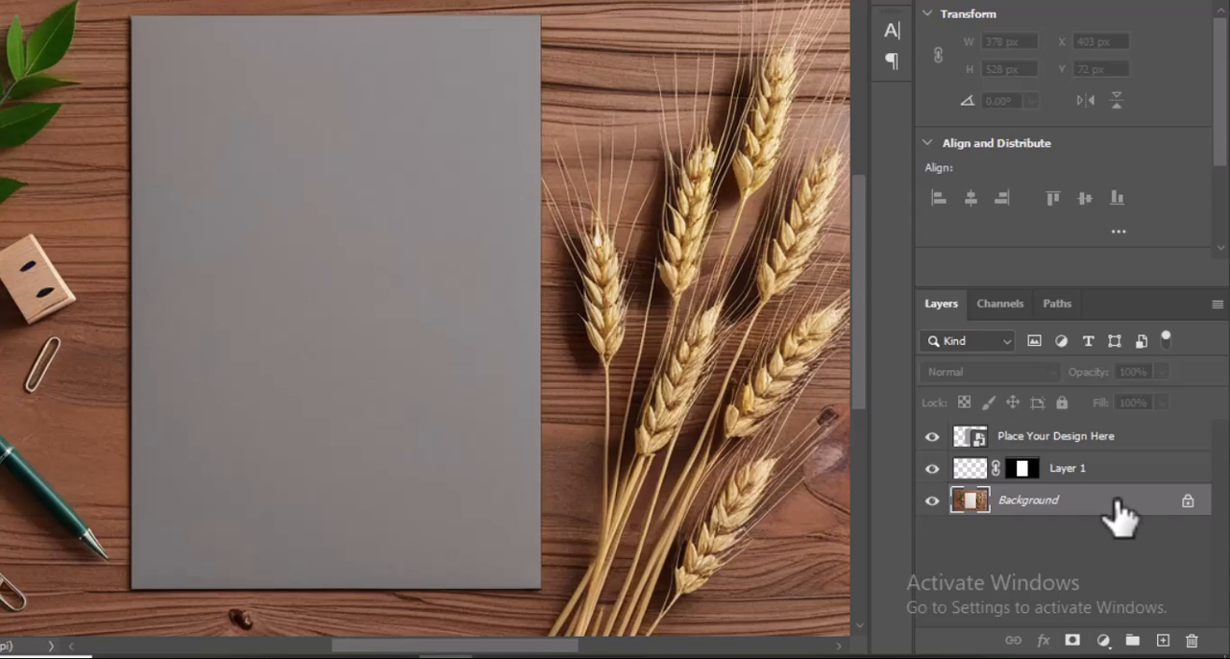
- Duplicate Background twice as Shadow and Light at the top of the stack, hiding Light
key("ctrl+j")
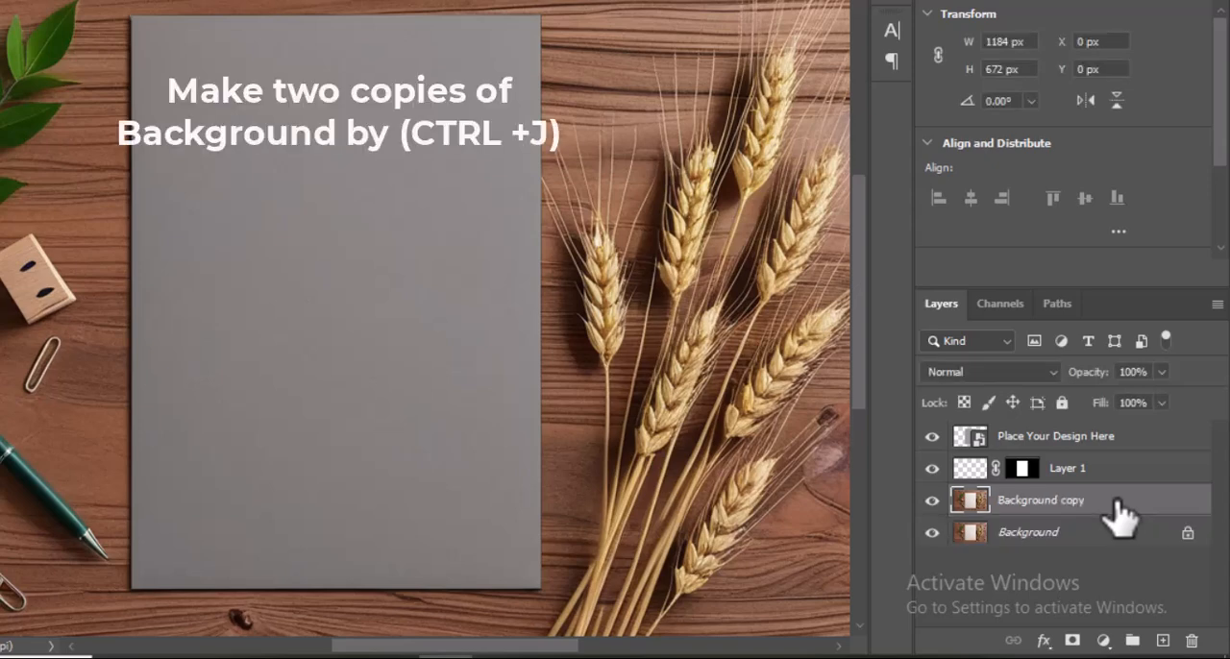
key("ctrl+j")
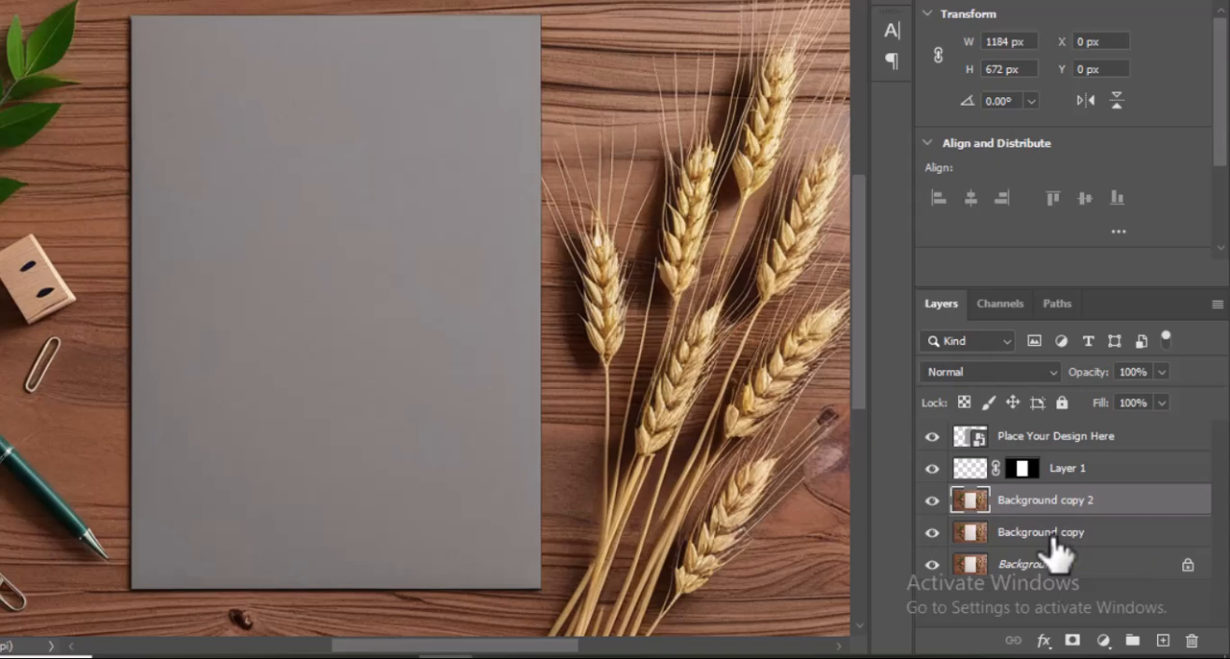
double_click(1042, 530)
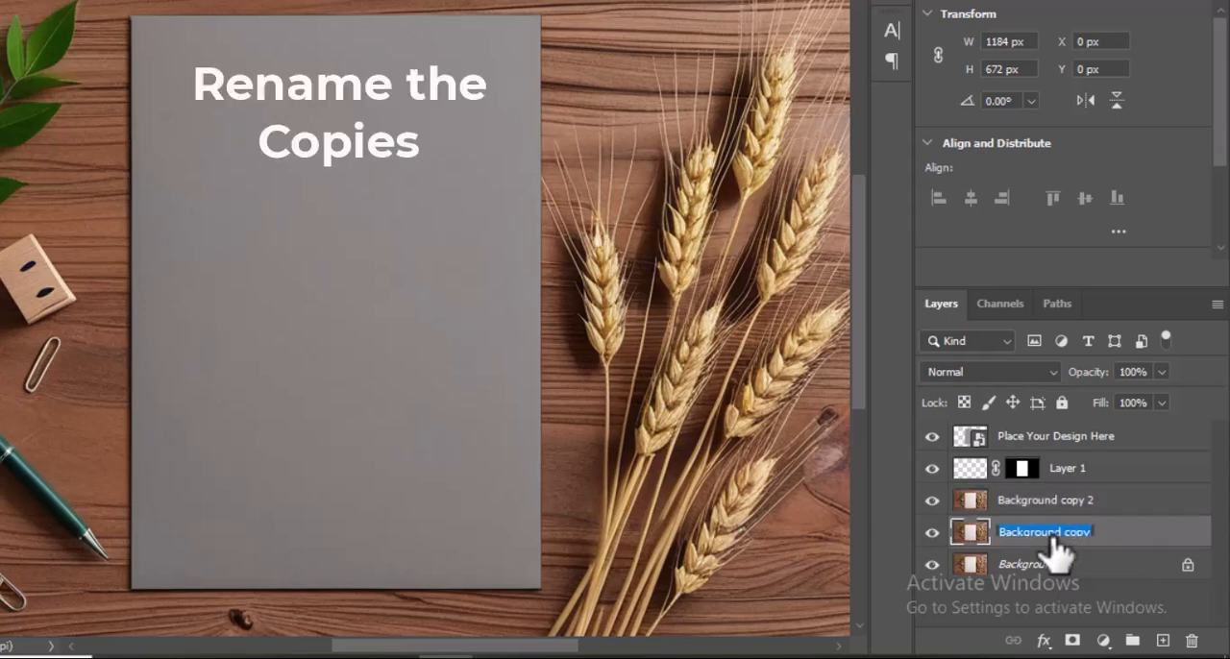
type("Shadow")
left_click(1046, 500)
type("Light")
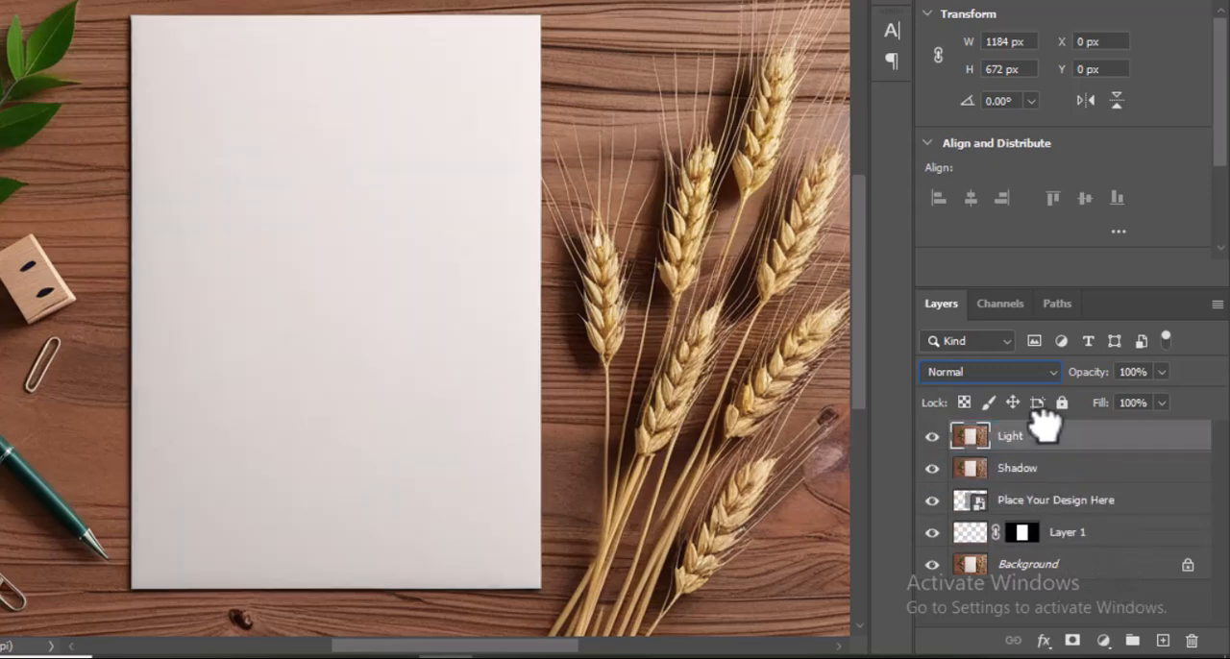
left_click(930, 435)
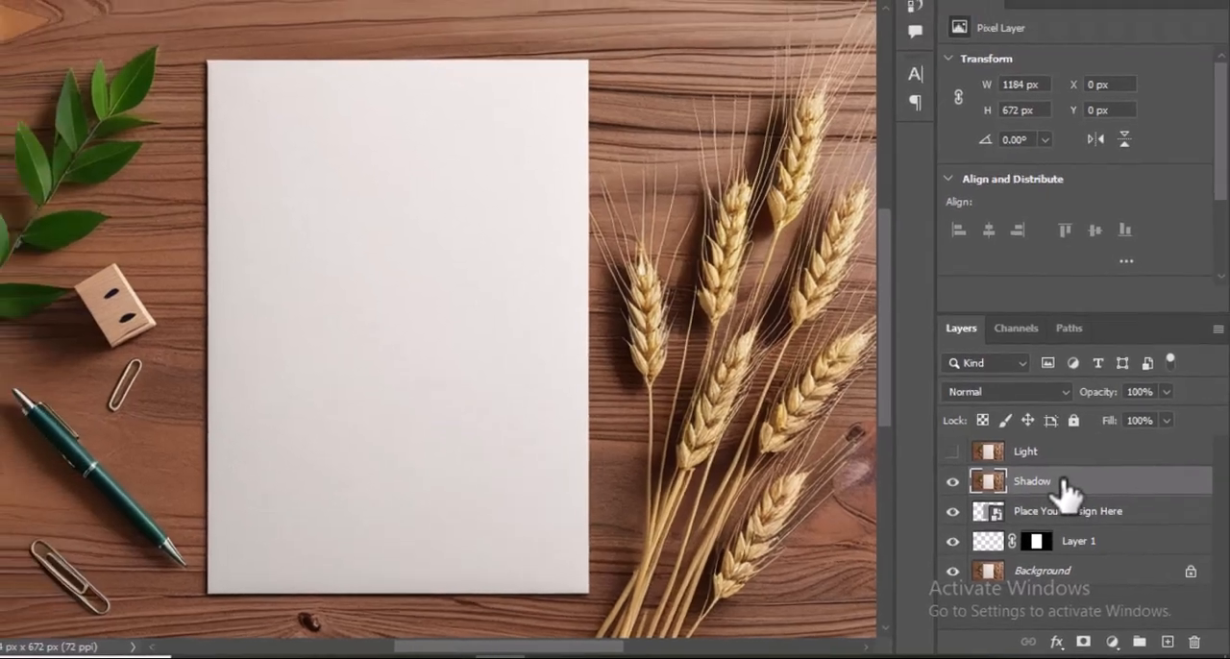
- Desaturate the Shadow layer and set its blend mode to Multiply
left_click(102, 11)
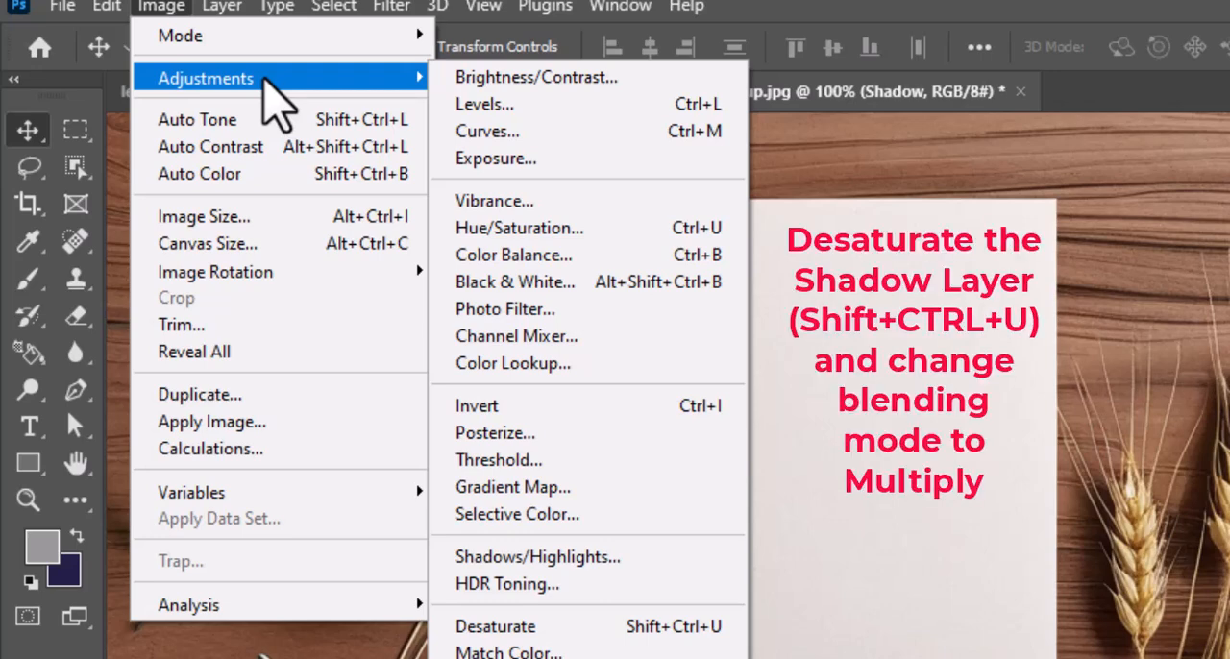
mouse_move(538, 557)
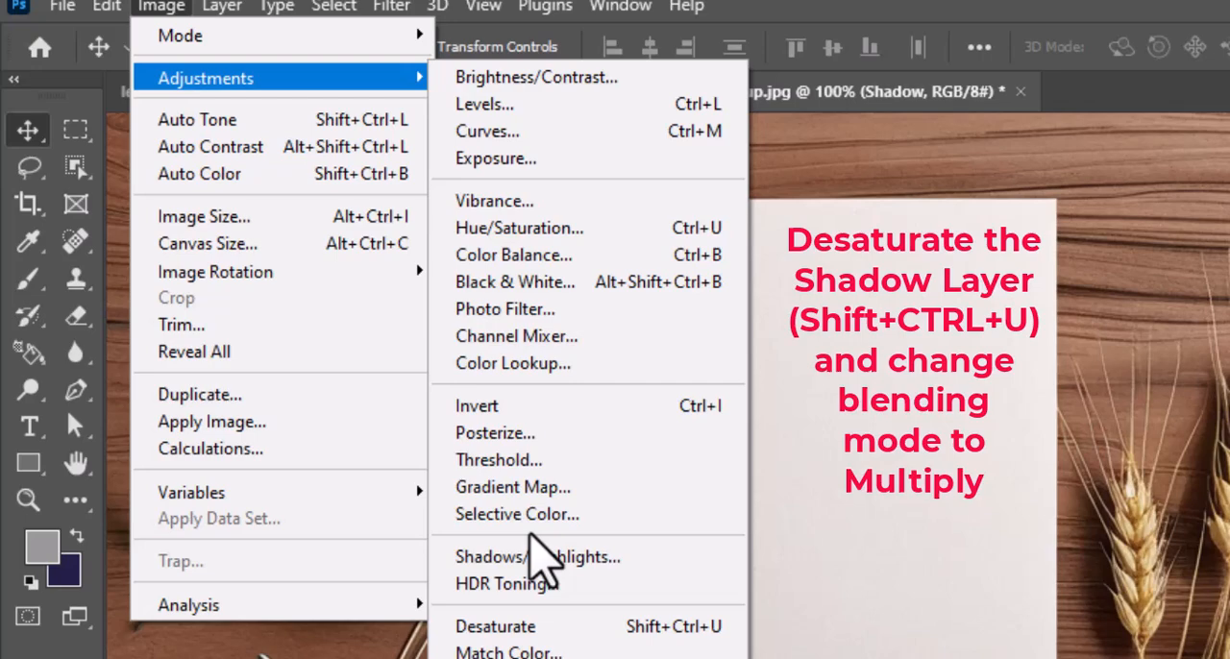
mouse_move(529, 626)
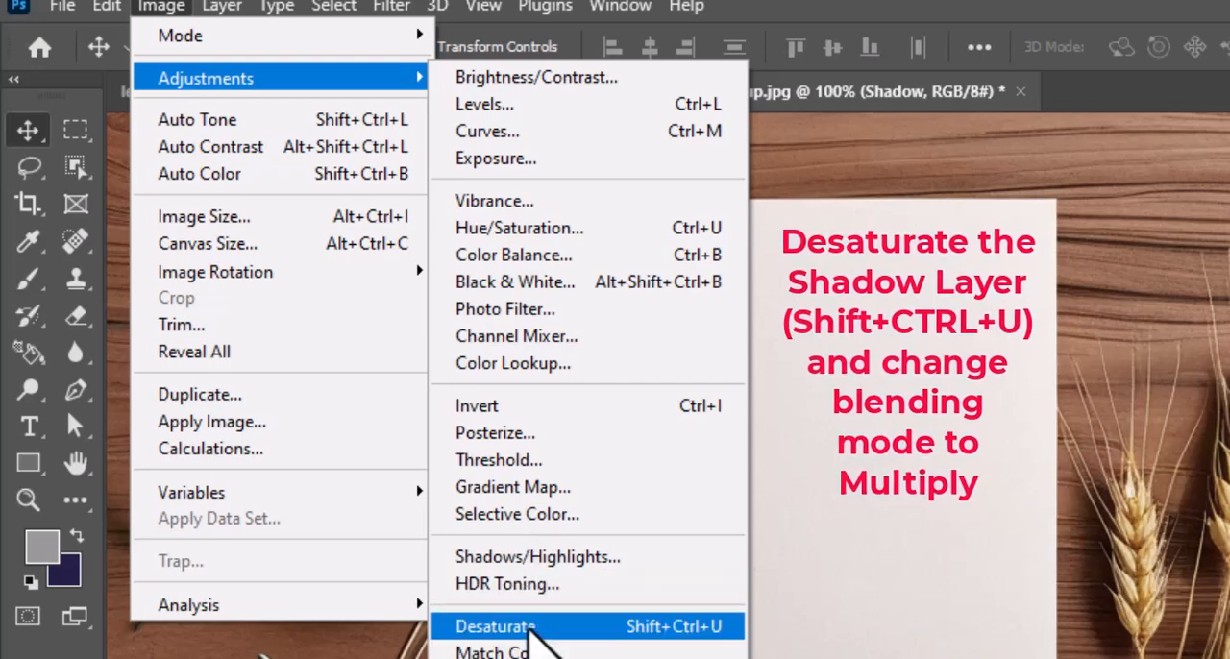
left_click(495, 627)
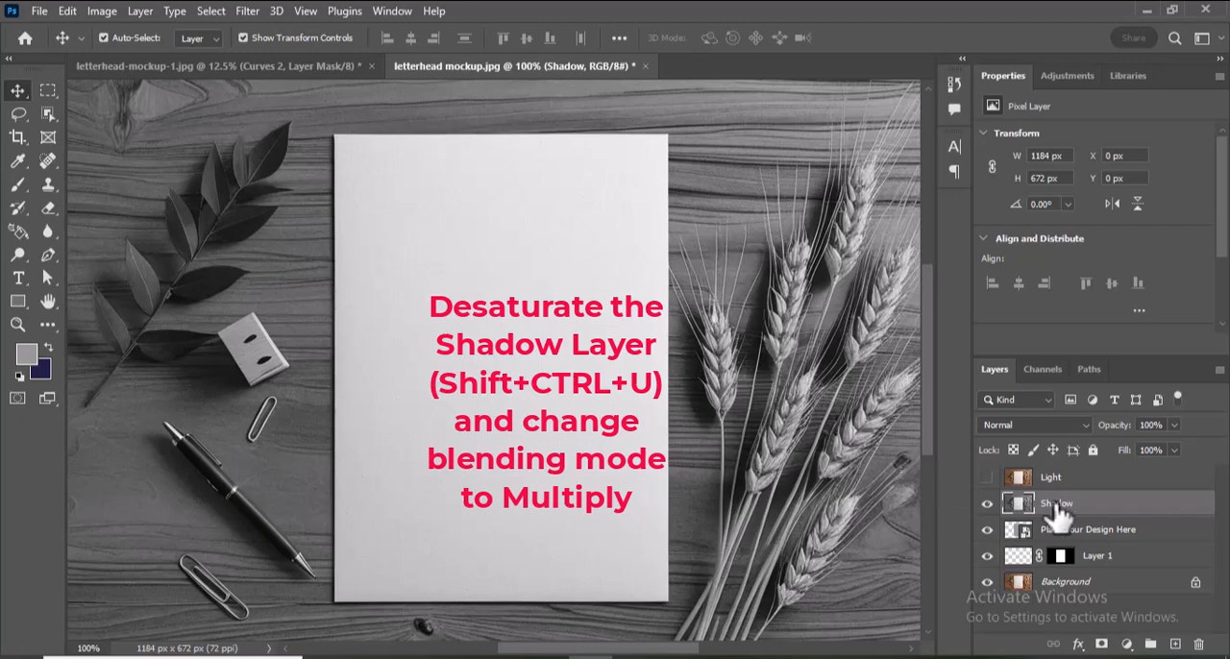
left_click(1034, 425)
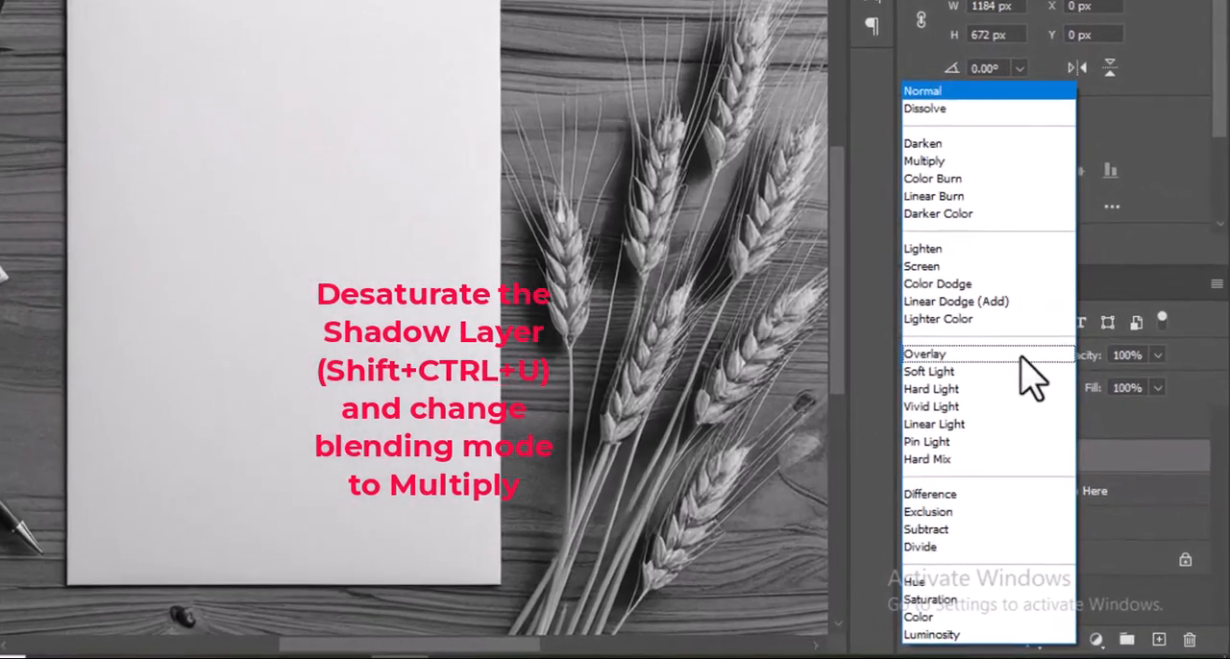
left_click(922, 161)
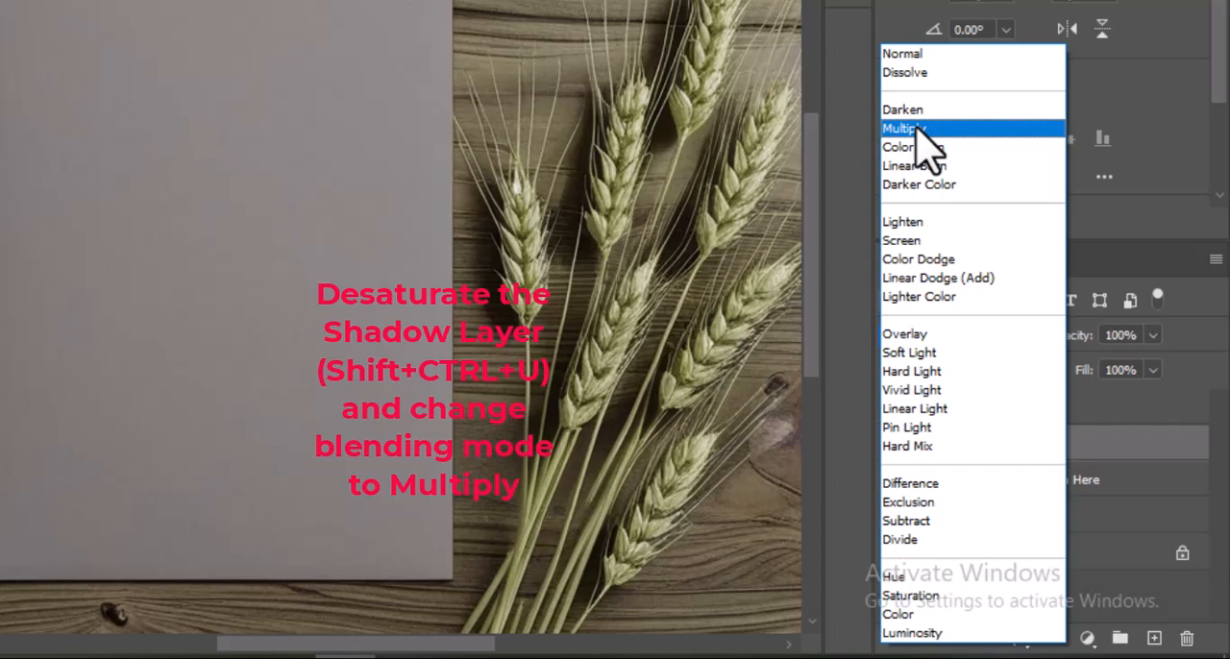
left_click(903, 127)
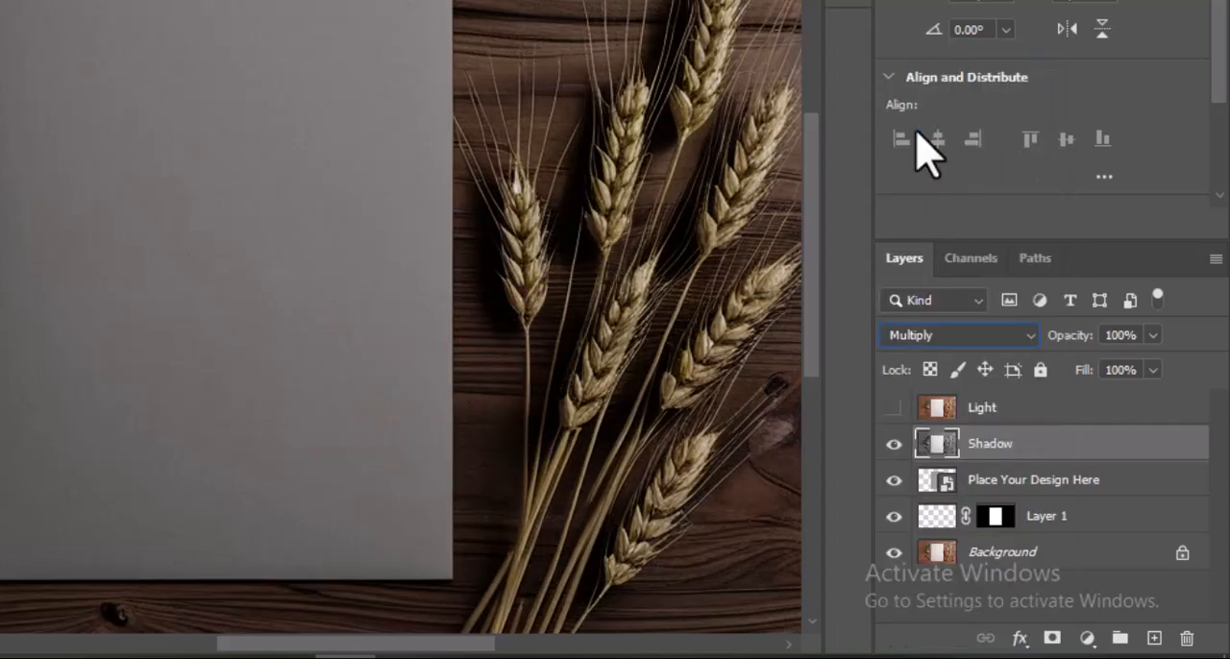
mouse_move(1047, 308)
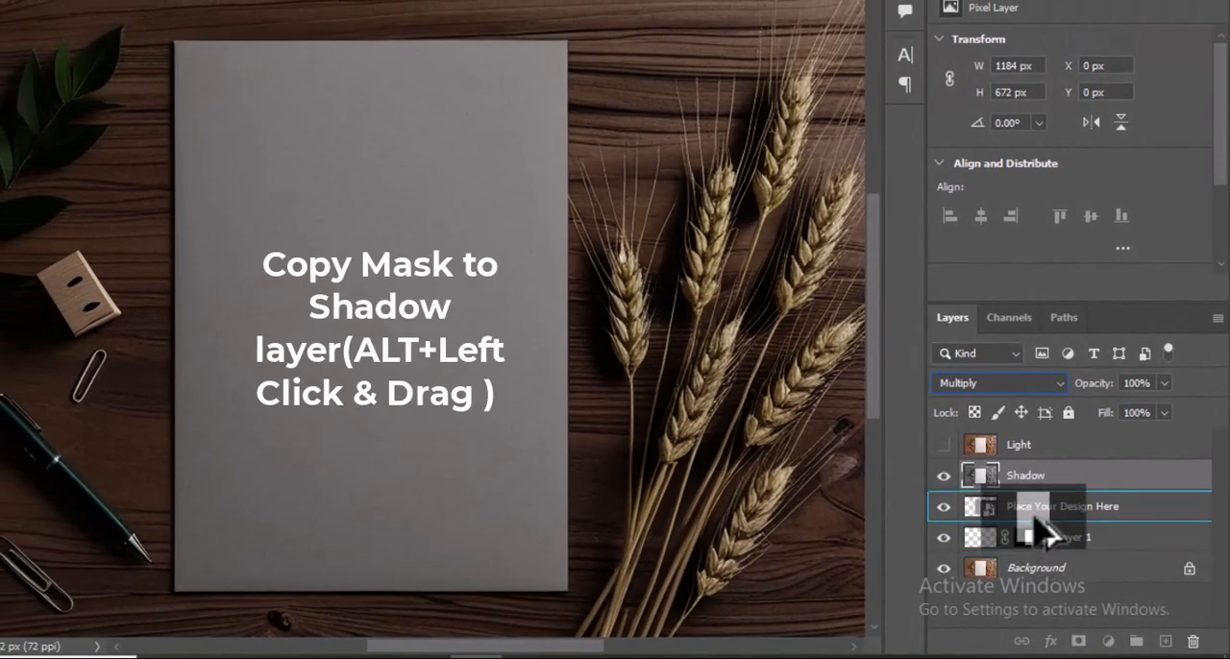
- Alt-drag Layer 1's paper mask onto the Shadow layer to copy it
left_click_drag(980, 508, 1030, 475)
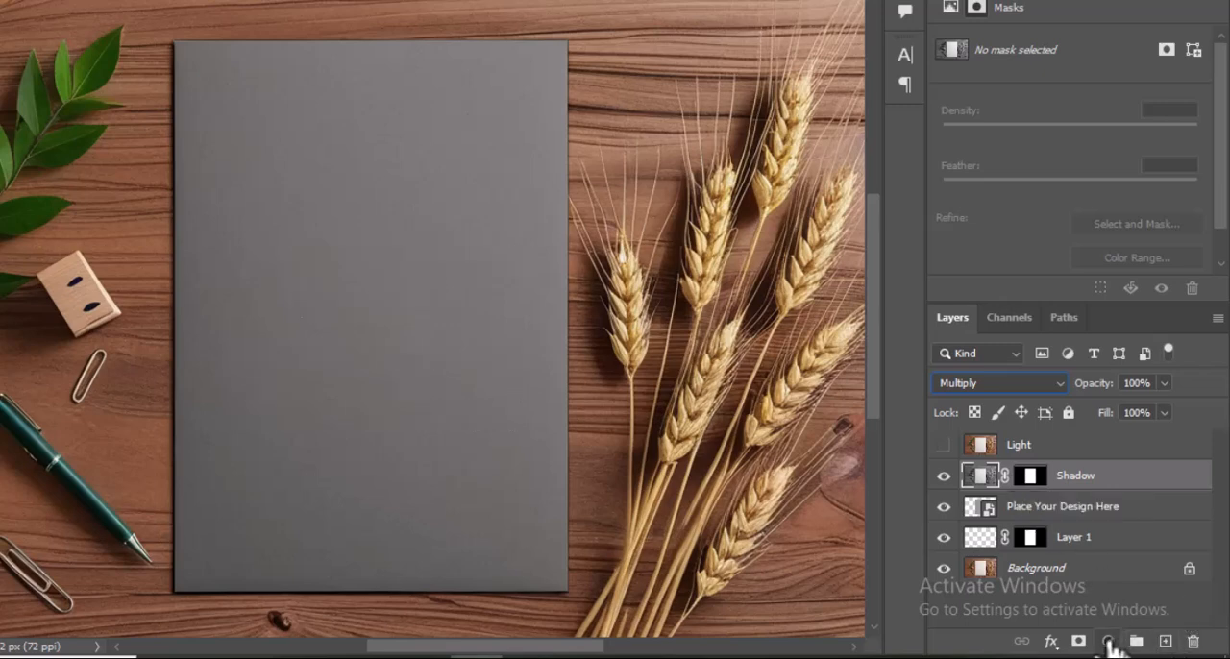
left_click(1107, 642)
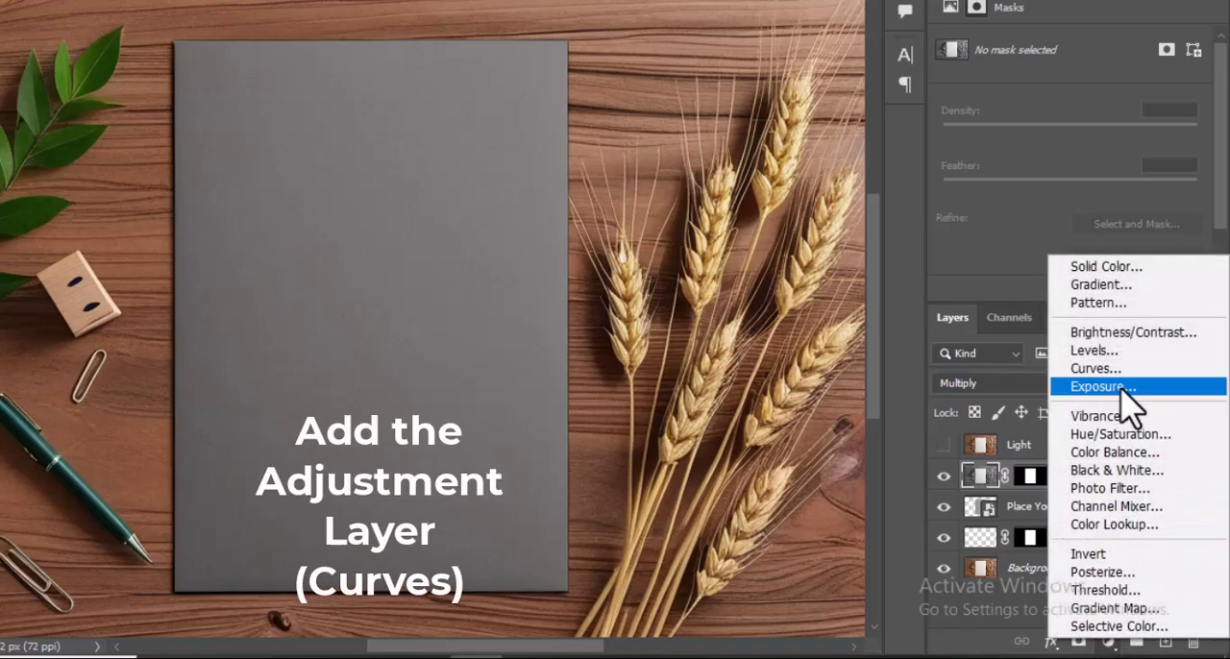
- Add a Curves adjustment clipped to Shadow and pull the curve down to deepen shadows
left_click(1096, 369)
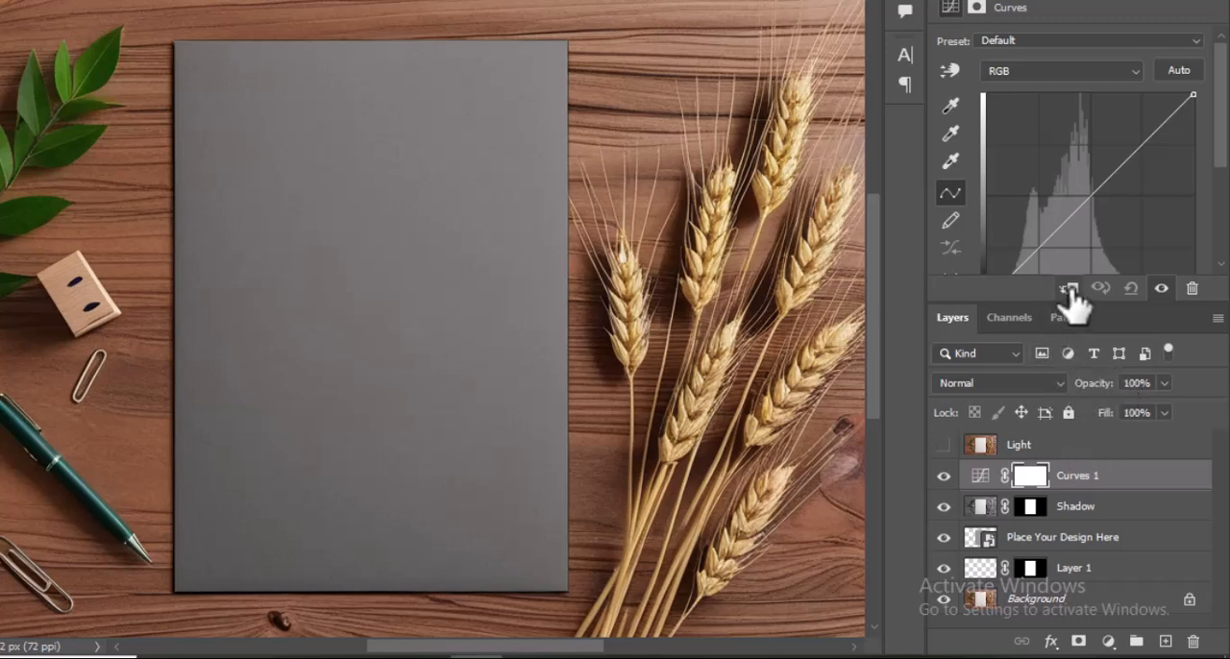
left_click(1069, 289)
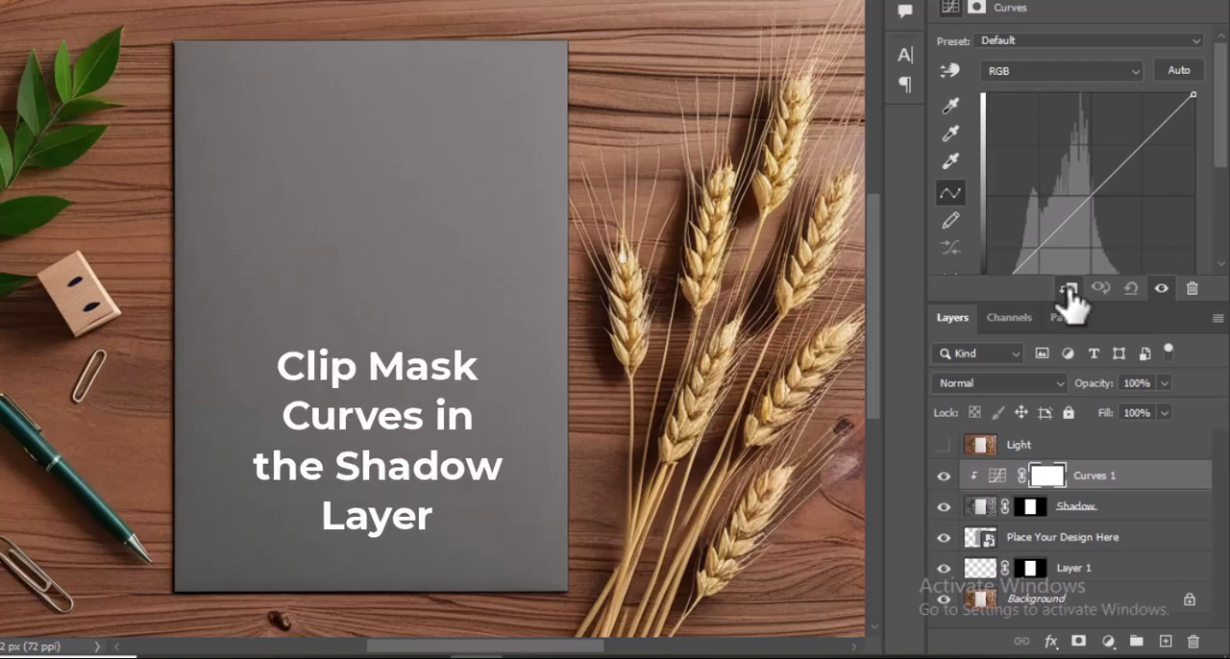
mouse_move(1068, 288)
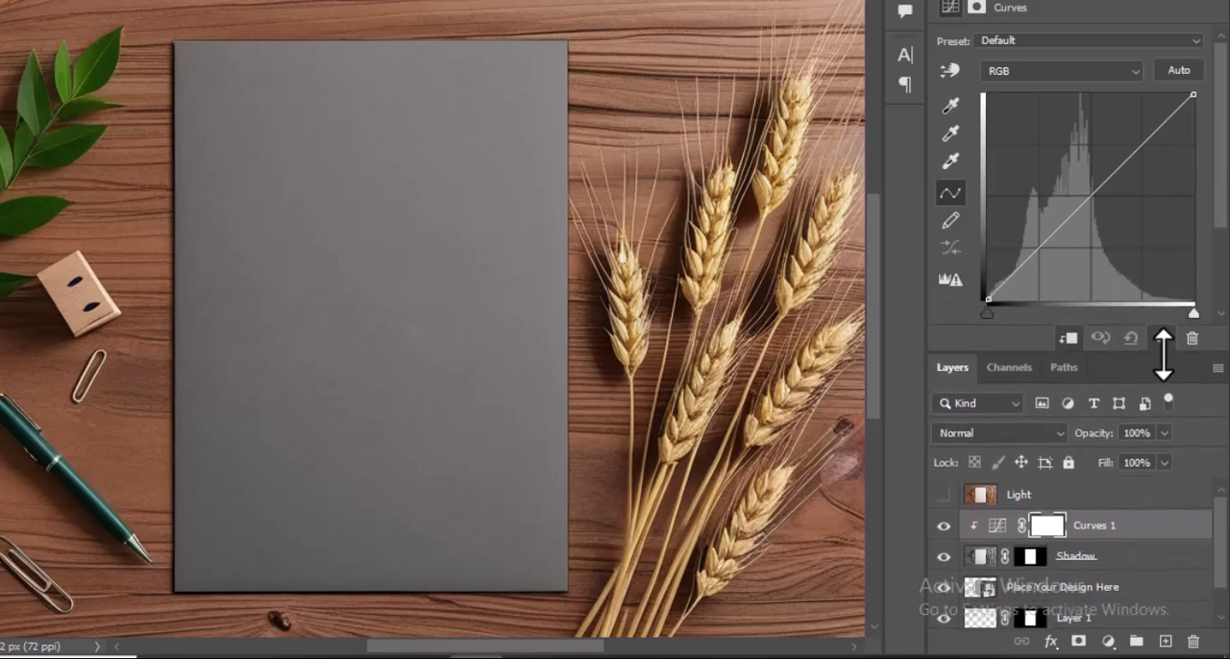
left_click(1028, 262)
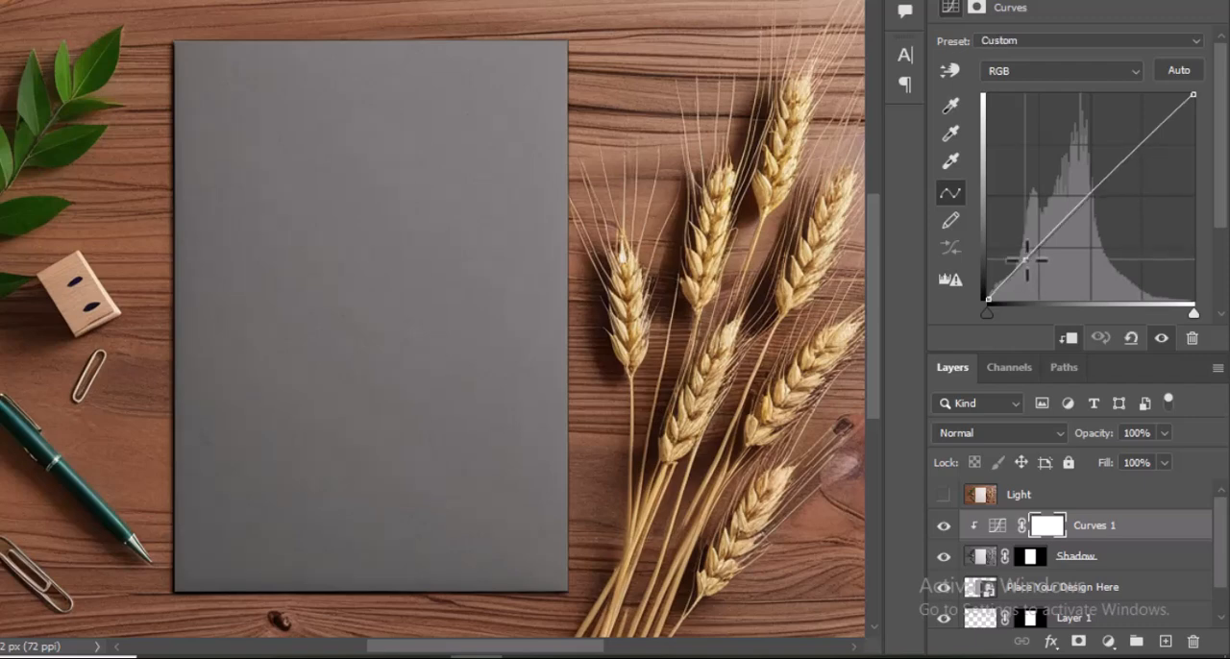
left_click_drag(1034, 267, 1034, 269)
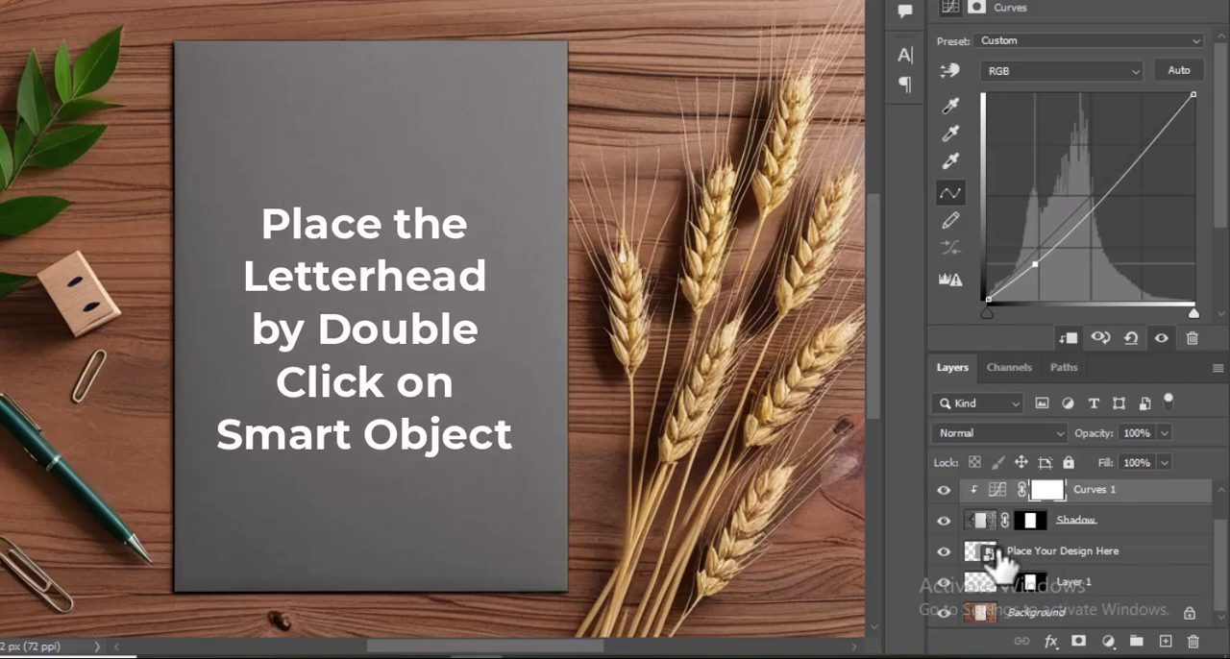
double_click(984, 550)
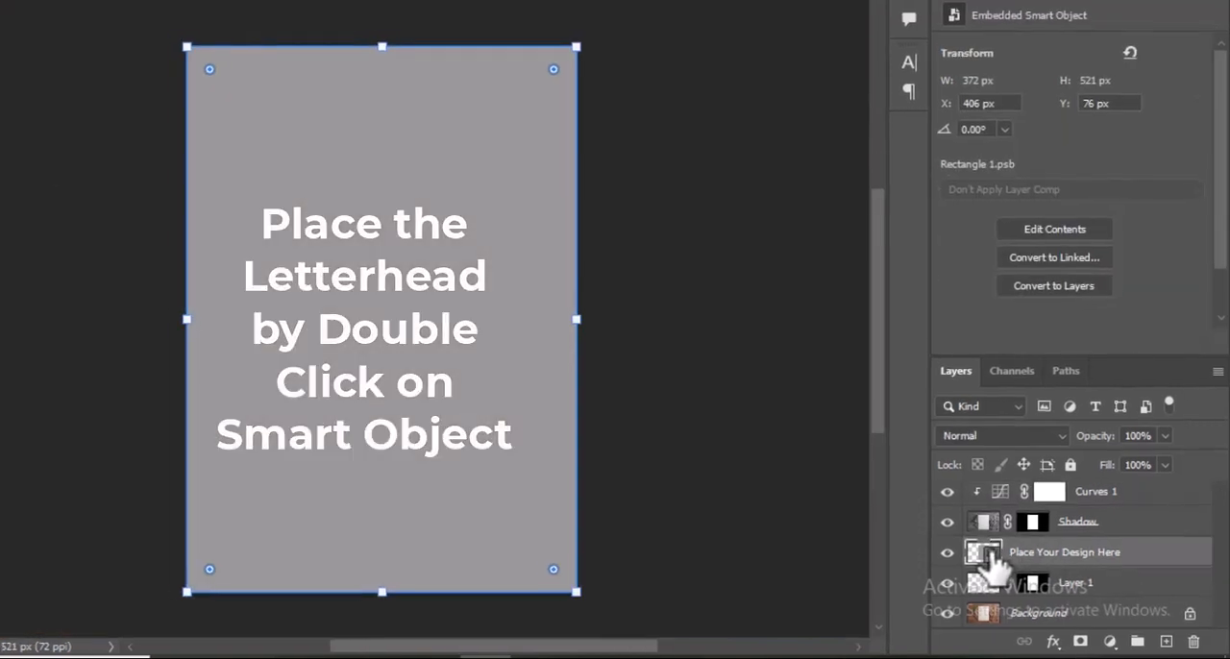
- Place the letterhead image inside the smart object's contents and save it back to the mockup
double_click(984, 551)
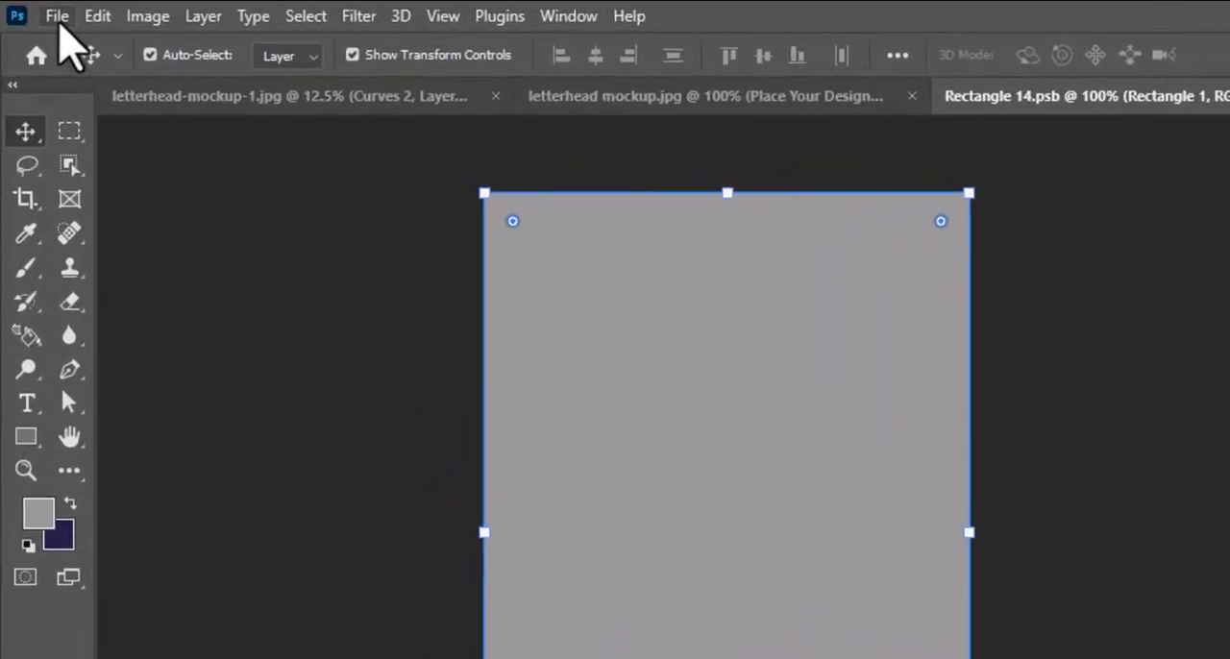
left_click(55, 16)
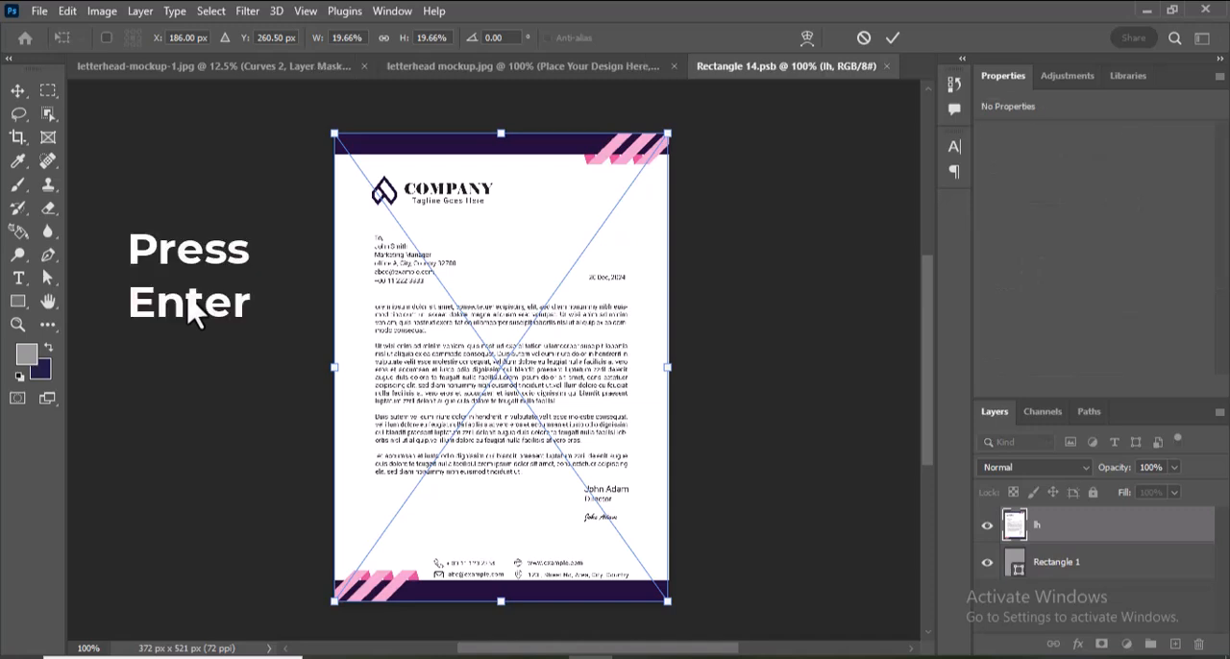
key("enter")
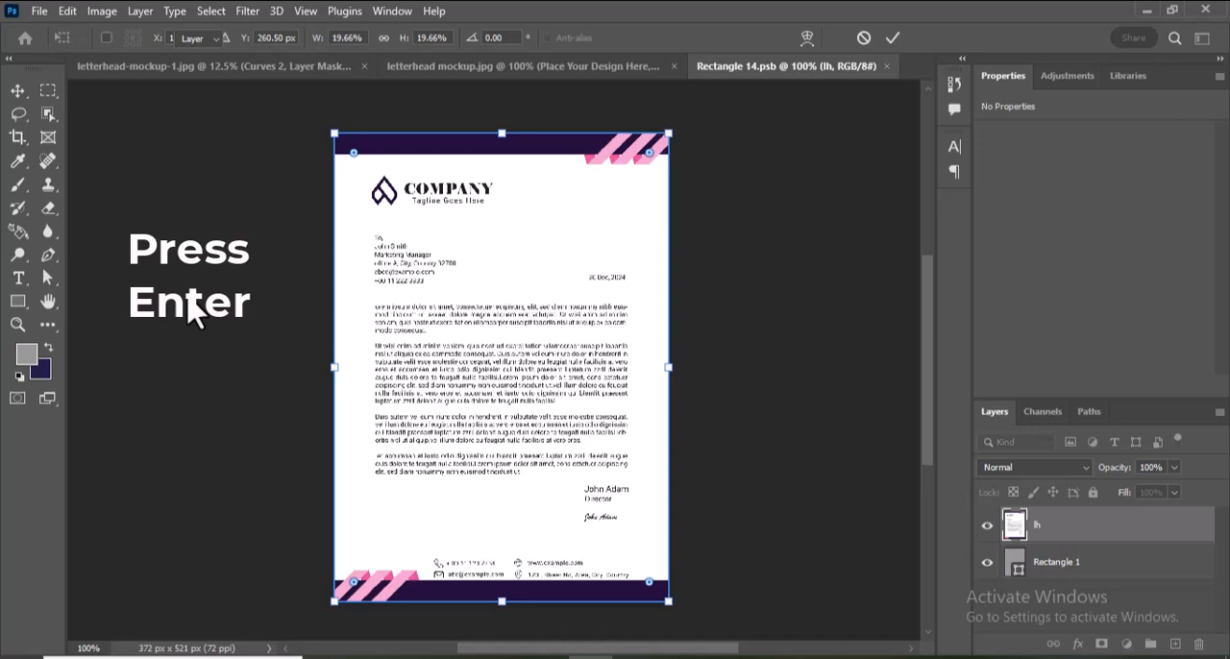
key("Enter")
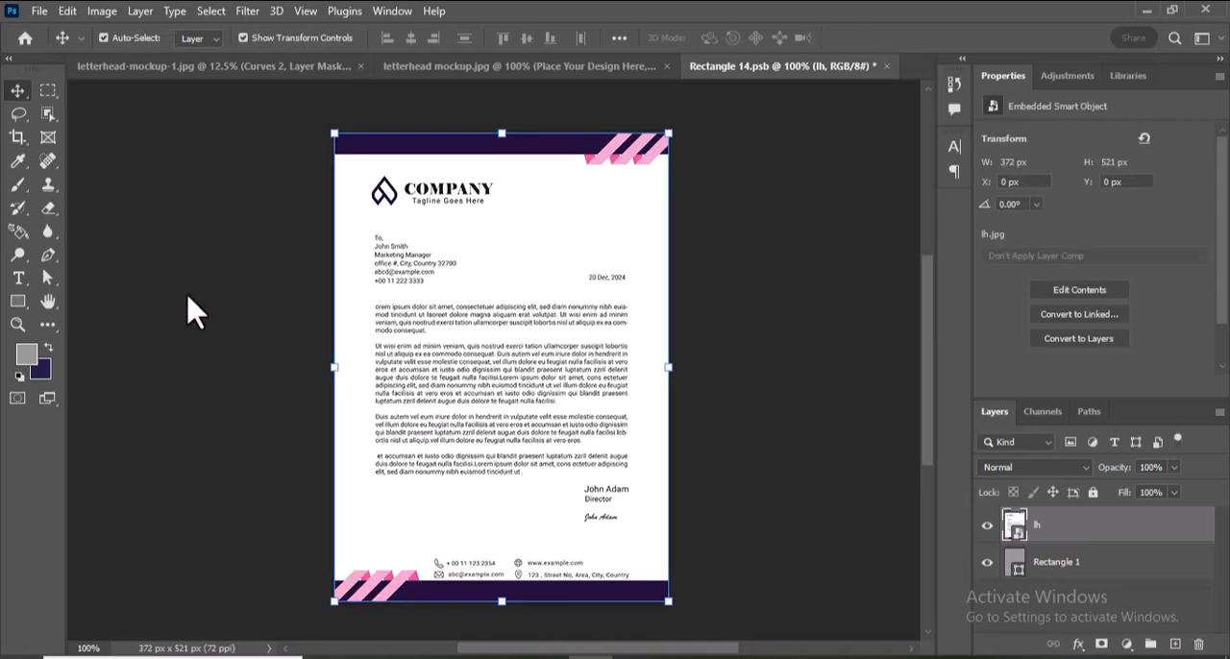
key("ctrl+s")
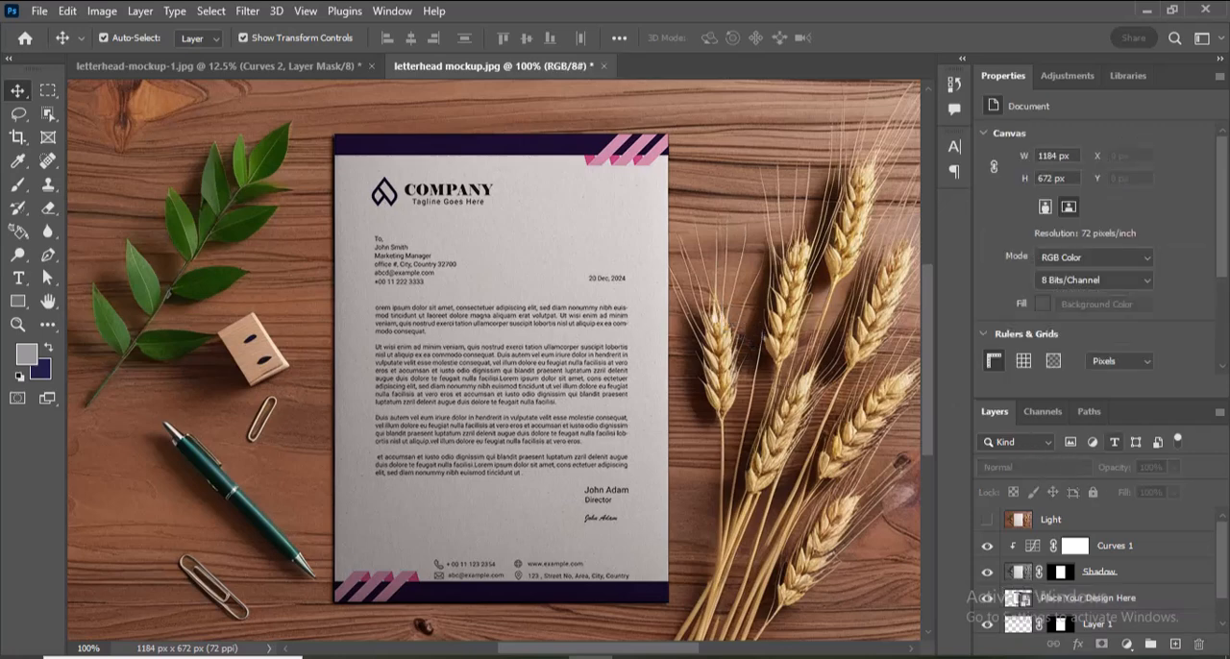
- Show the Light layer and desaturate it to greyscale
scroll("down", 3)
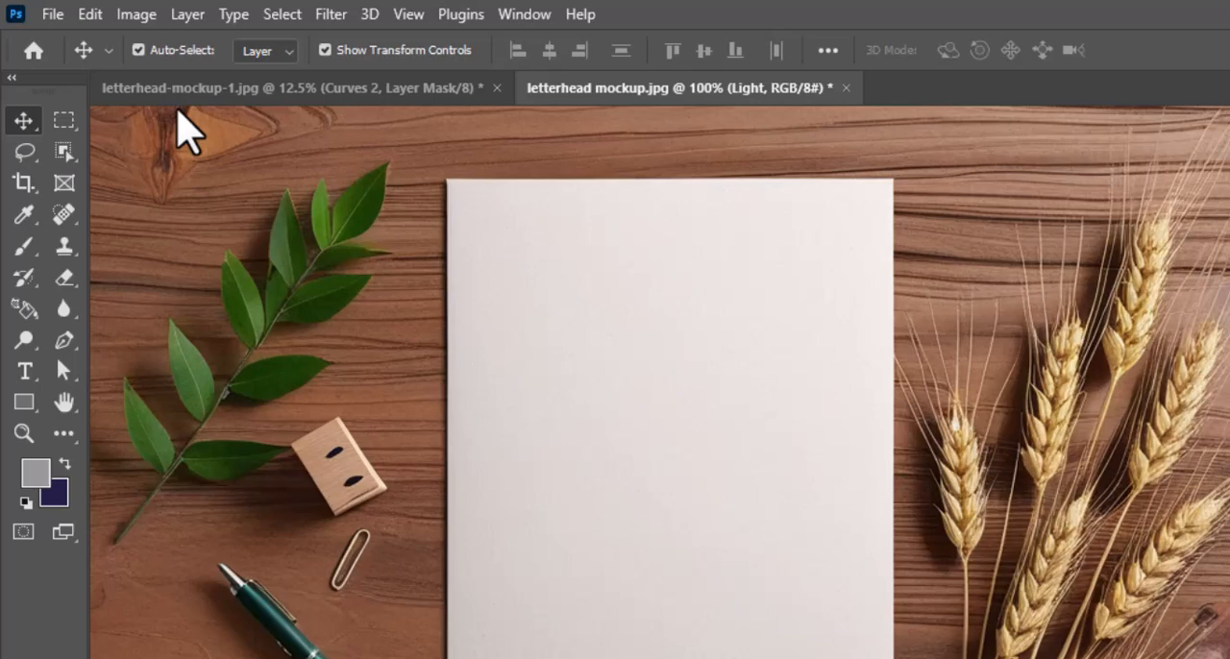
left_click(137, 14)
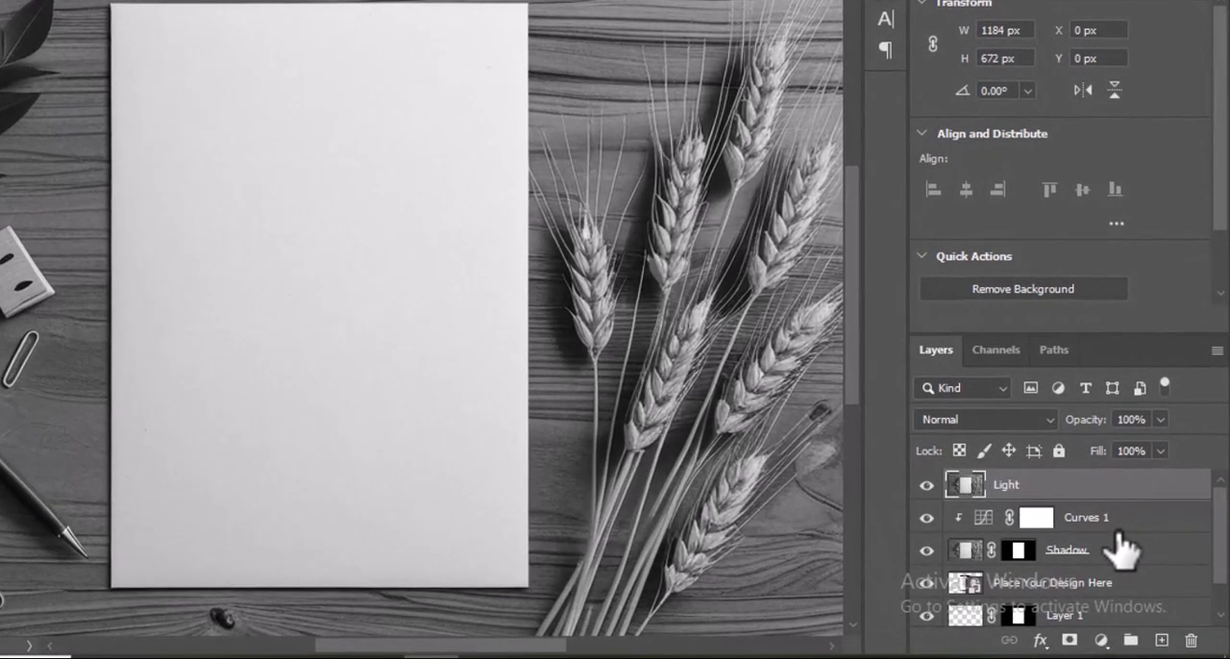
- Set the Light layer's blending mode to Screen and select its paper mask
left_click(984, 419)
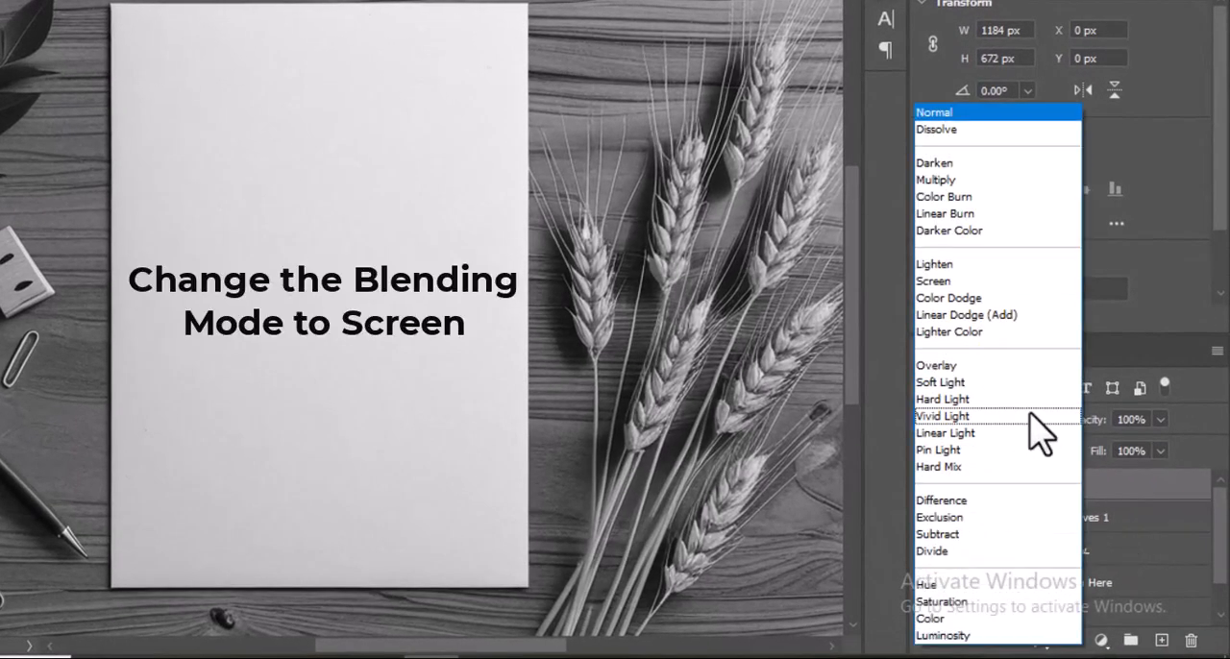
left_click(934, 281)
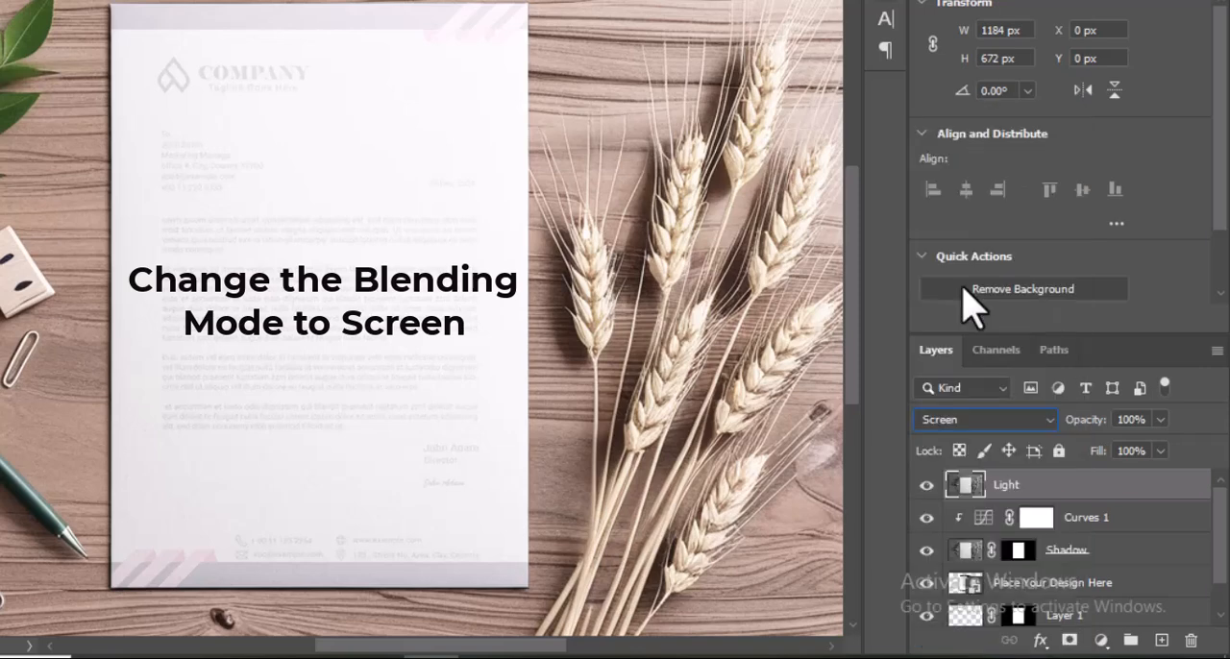
mouse_move(971, 303)
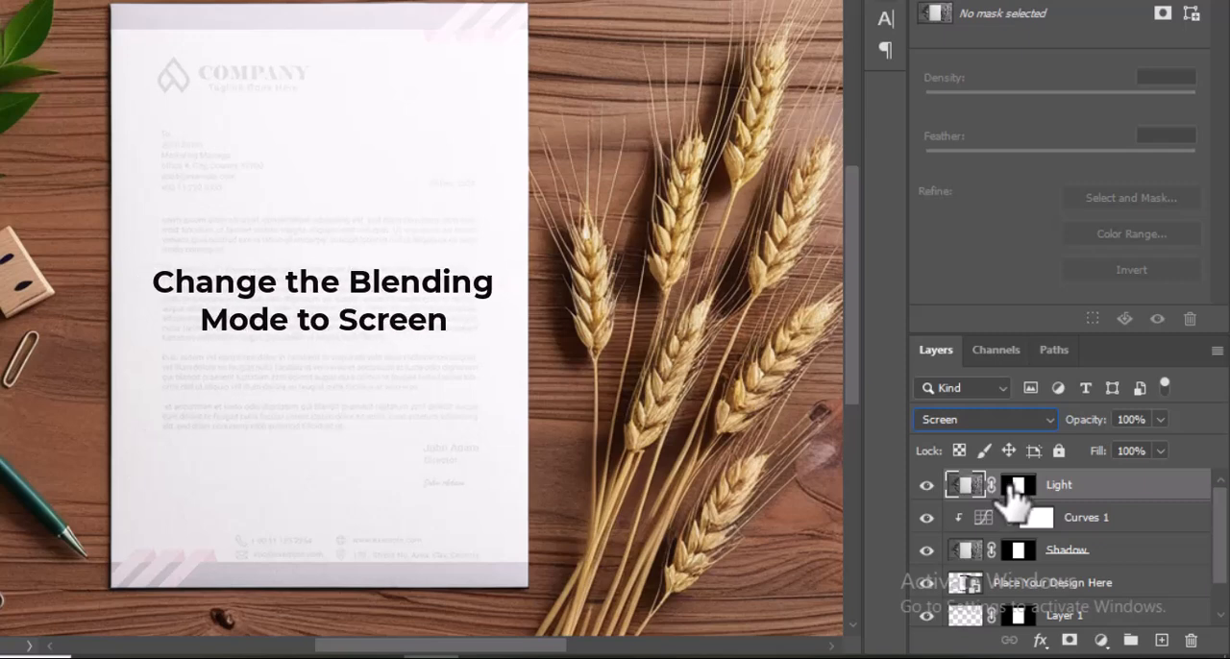
mouse_move(1020, 517)
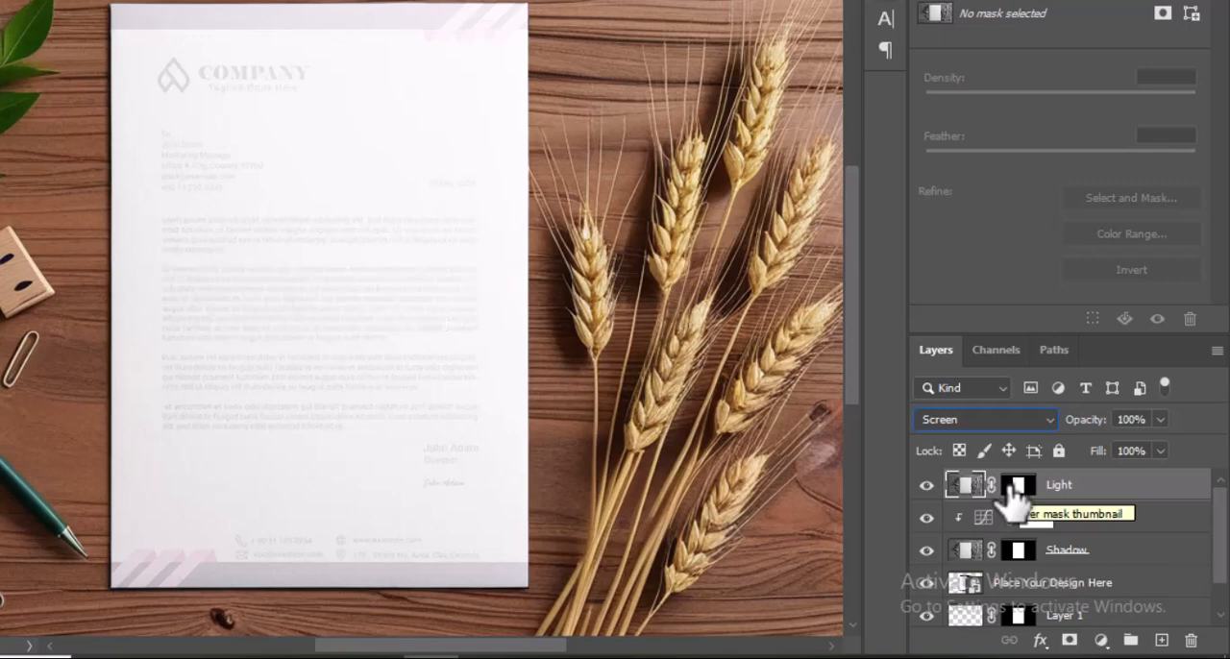
left_click(1099, 640)
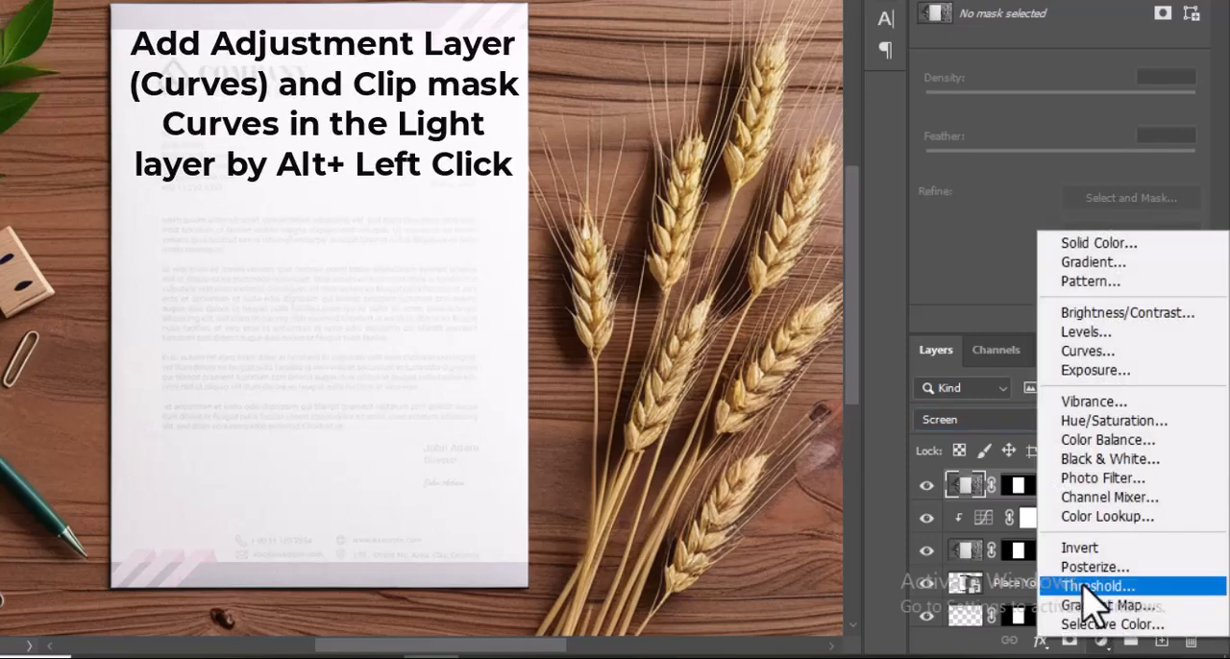
- Add a Curves adjustment layer and clip it to the Light layer
left_click(1088, 350)
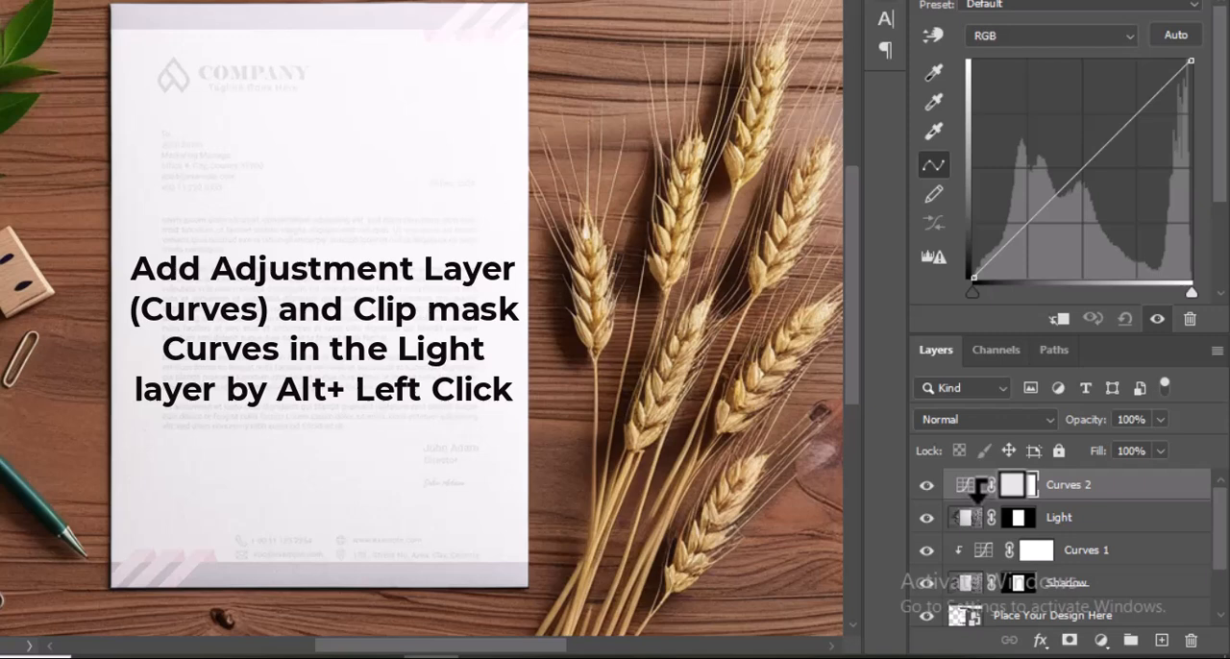
left_click(999, 499)
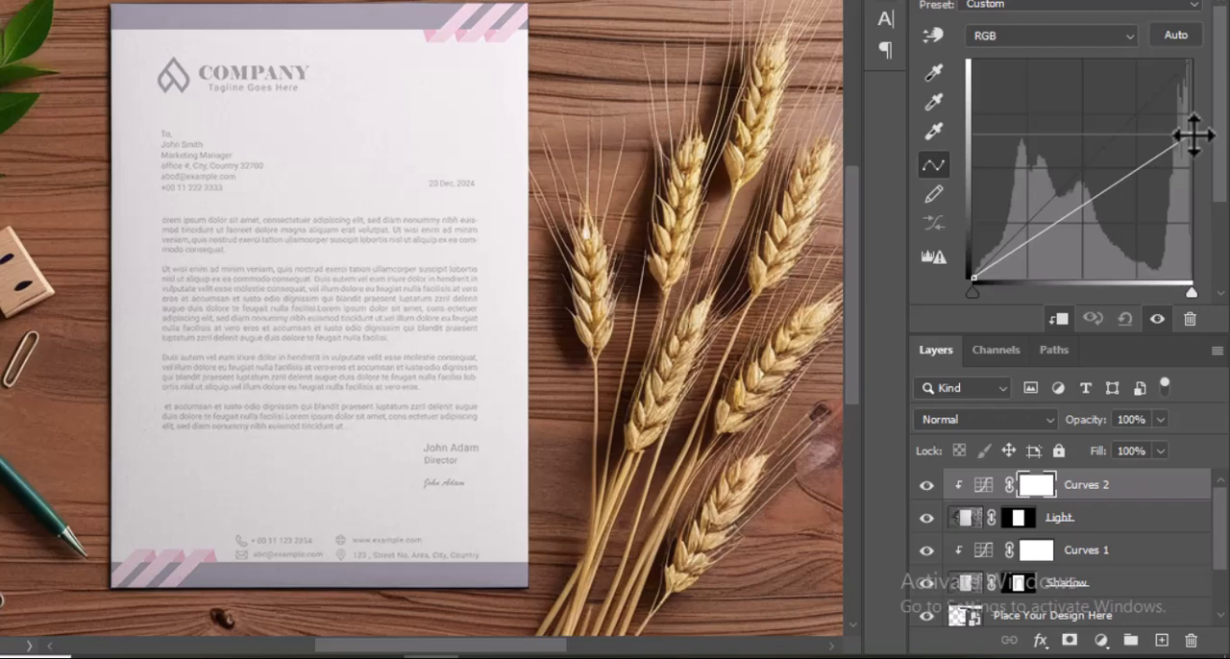
- Bend the curve downward through highlights and midtones to tone down the brightening
left_click_drag(1191, 135, 1192, 161)
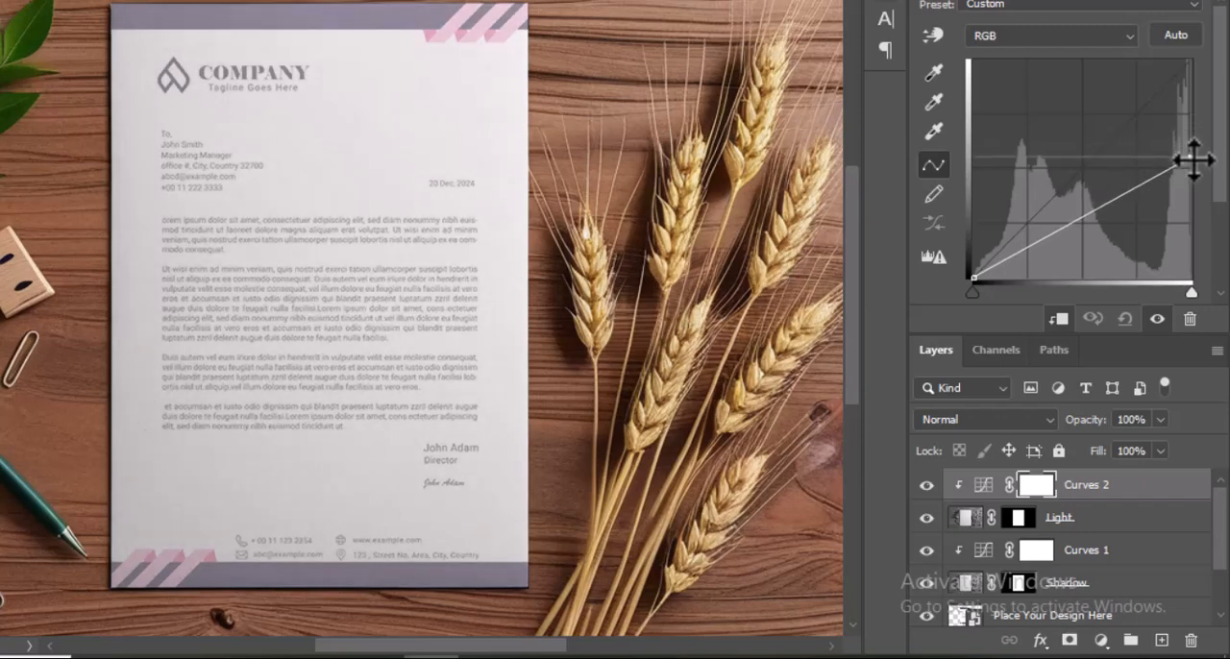
left_click_drag(1196, 161, 1116, 209)
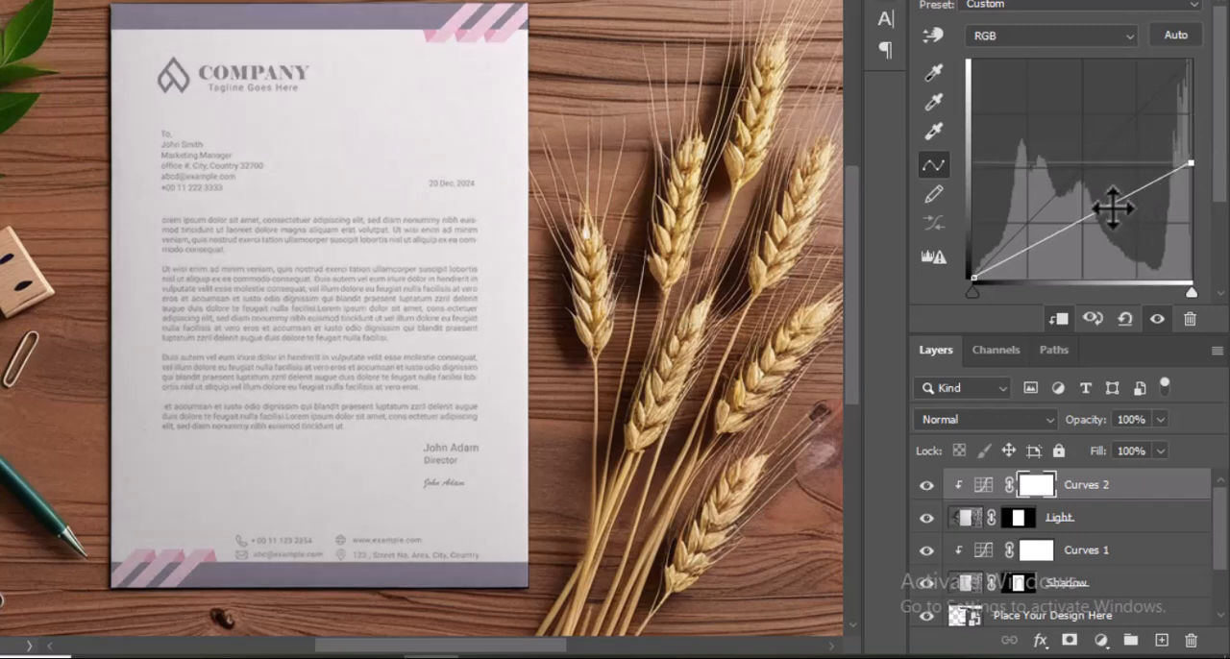
left_click_drag(1115, 210, 1134, 228)
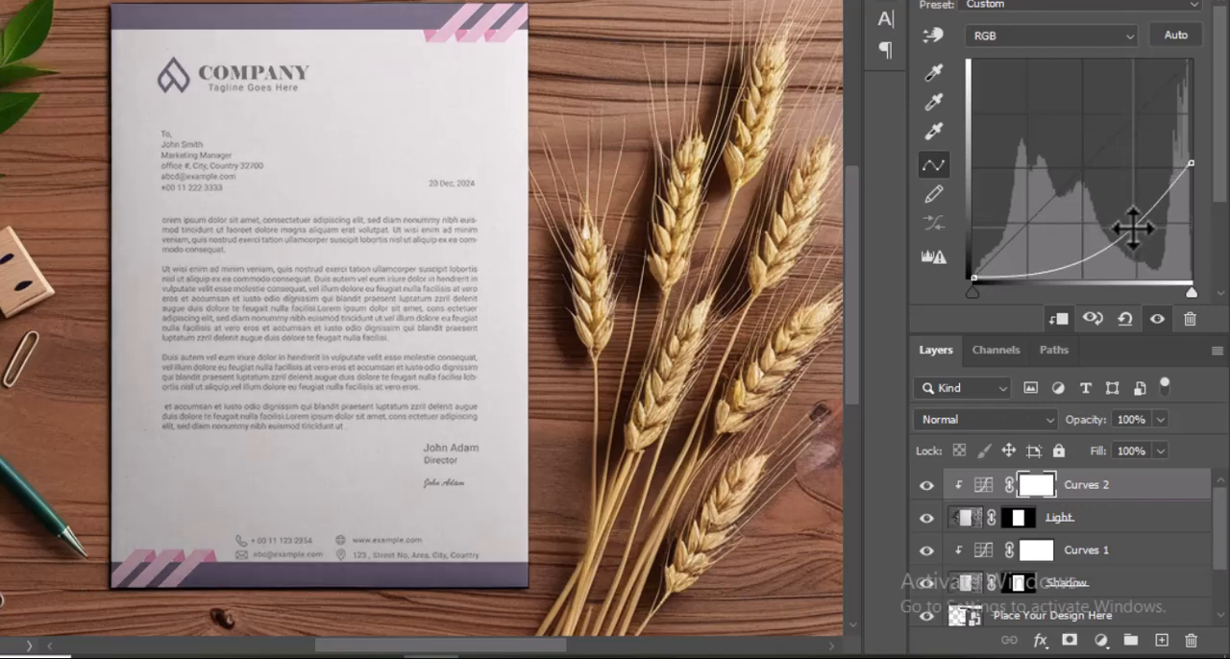
left_click_drag(1134, 226, 1153, 240)
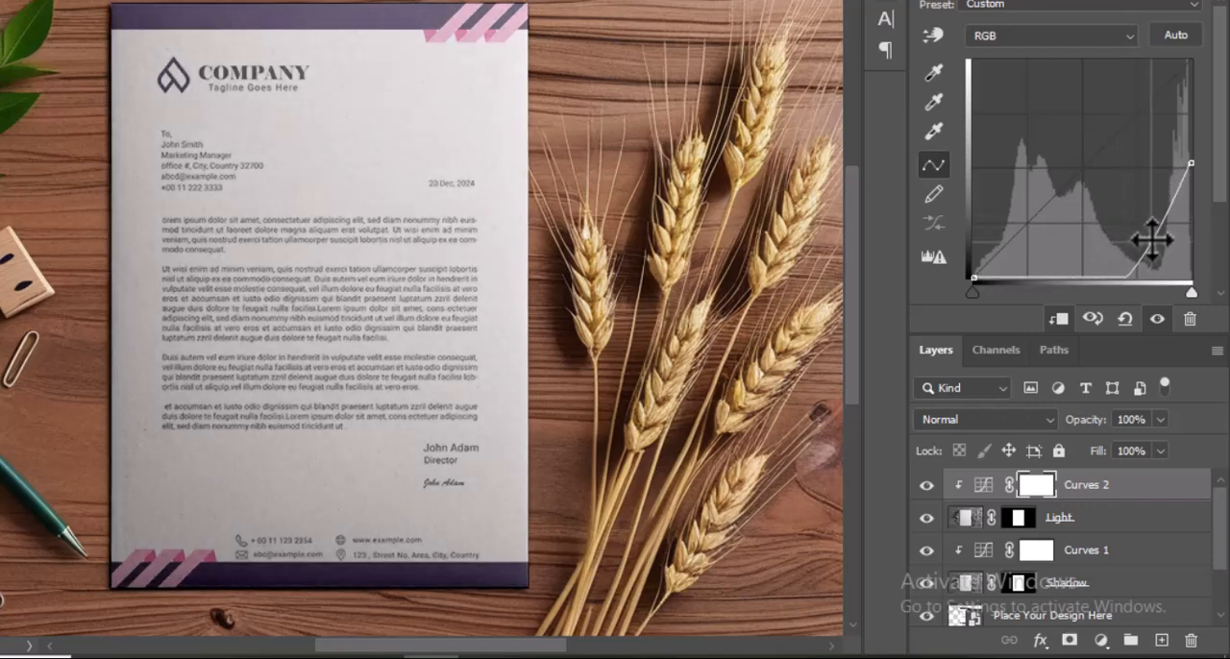
left_click_drag(1157, 240, 1153, 227)
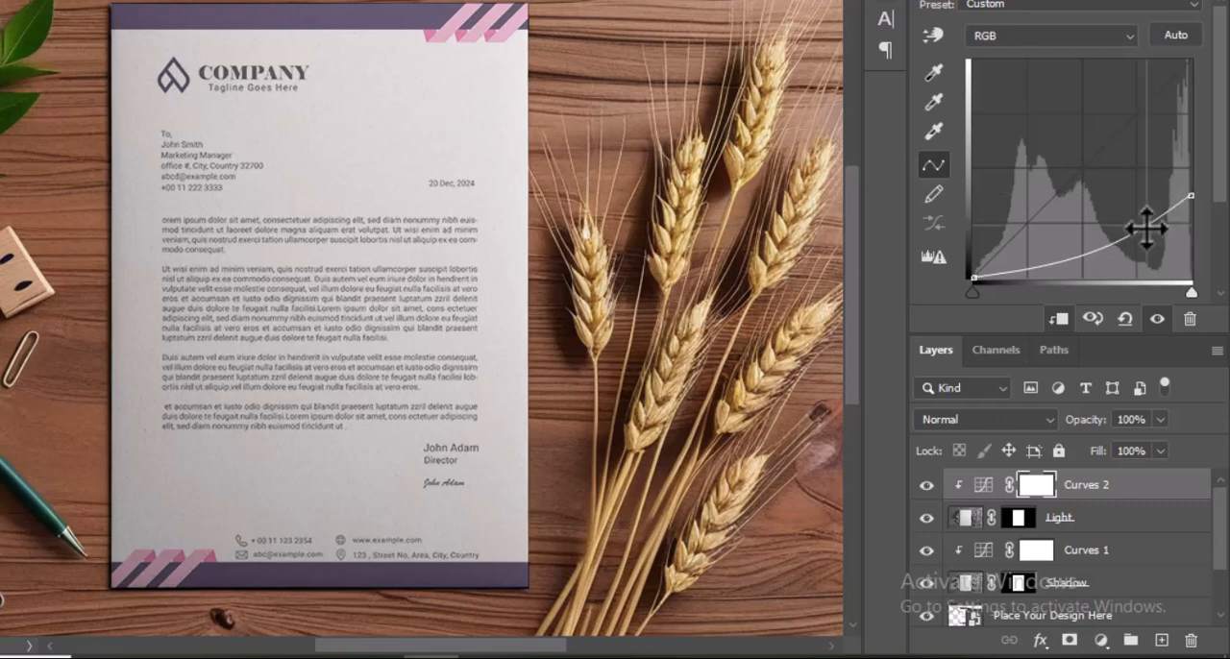
left_click_drag(1145, 227, 1156, 240)
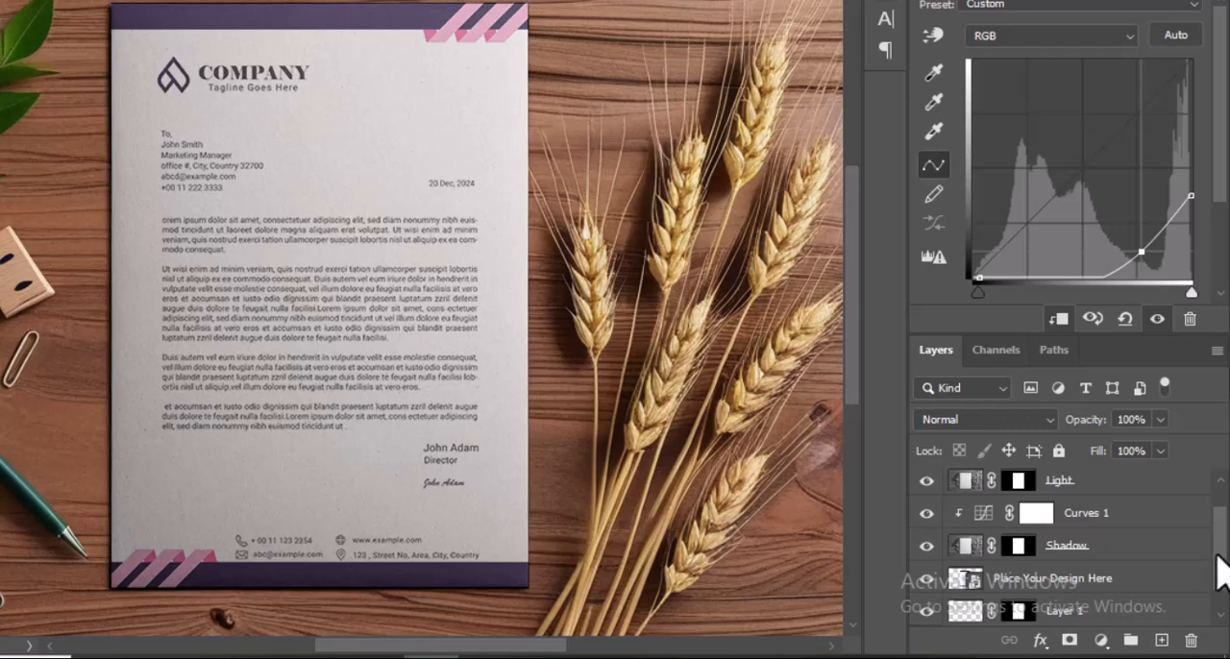
- Set the Shadow layer to 50% opacity, then the Light layer to 50% opacity
left_click(1067, 546)
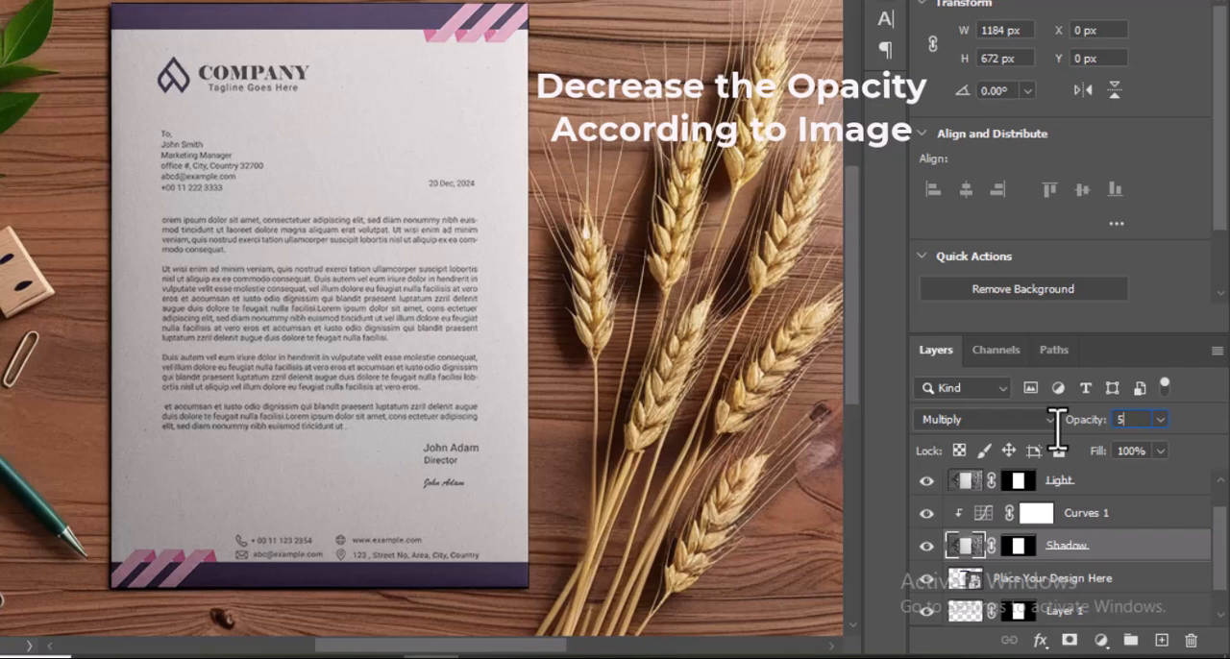
type("50%")
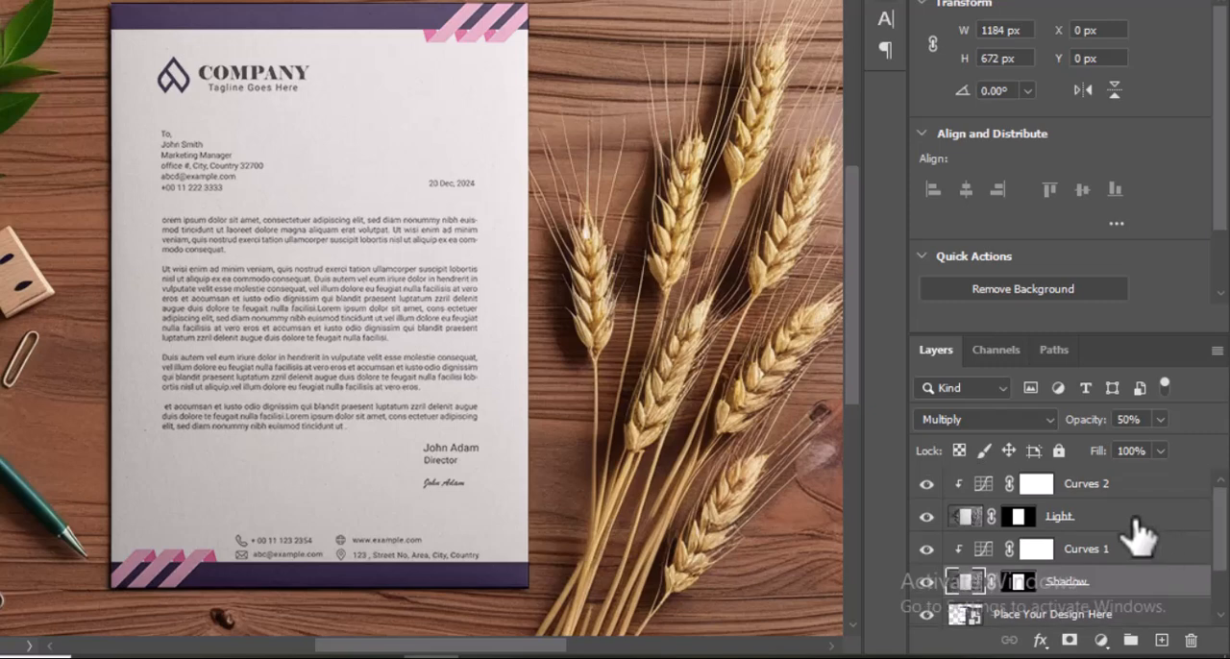
left_click(984, 419)
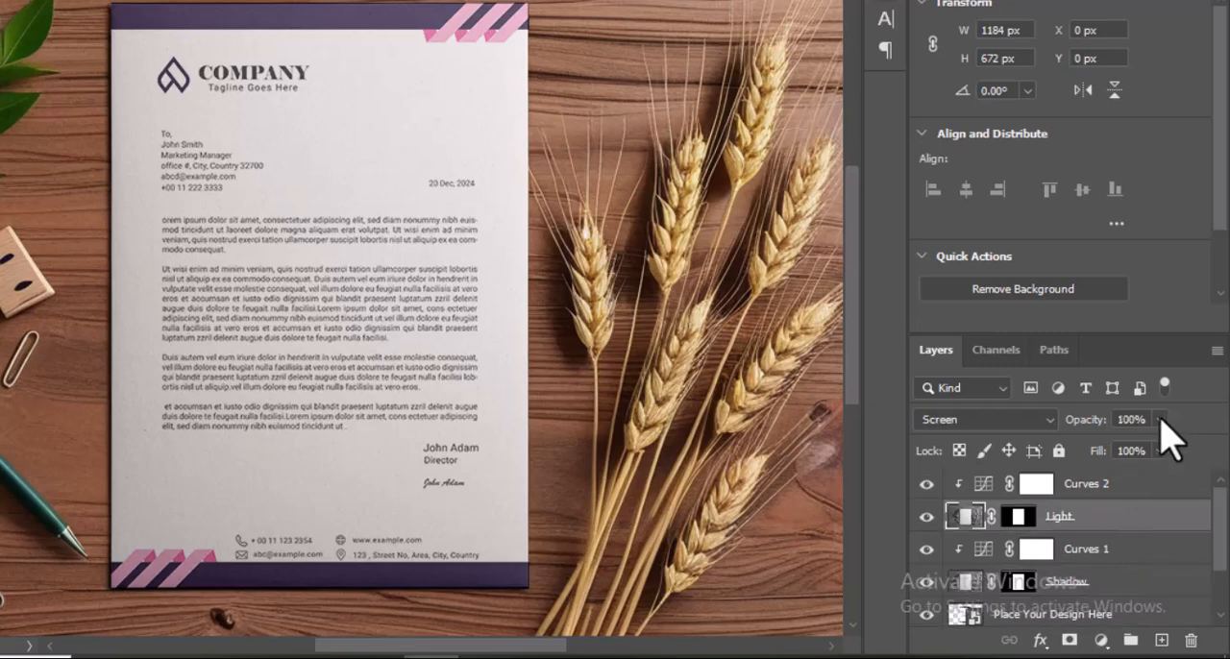
left_click(1160, 419)
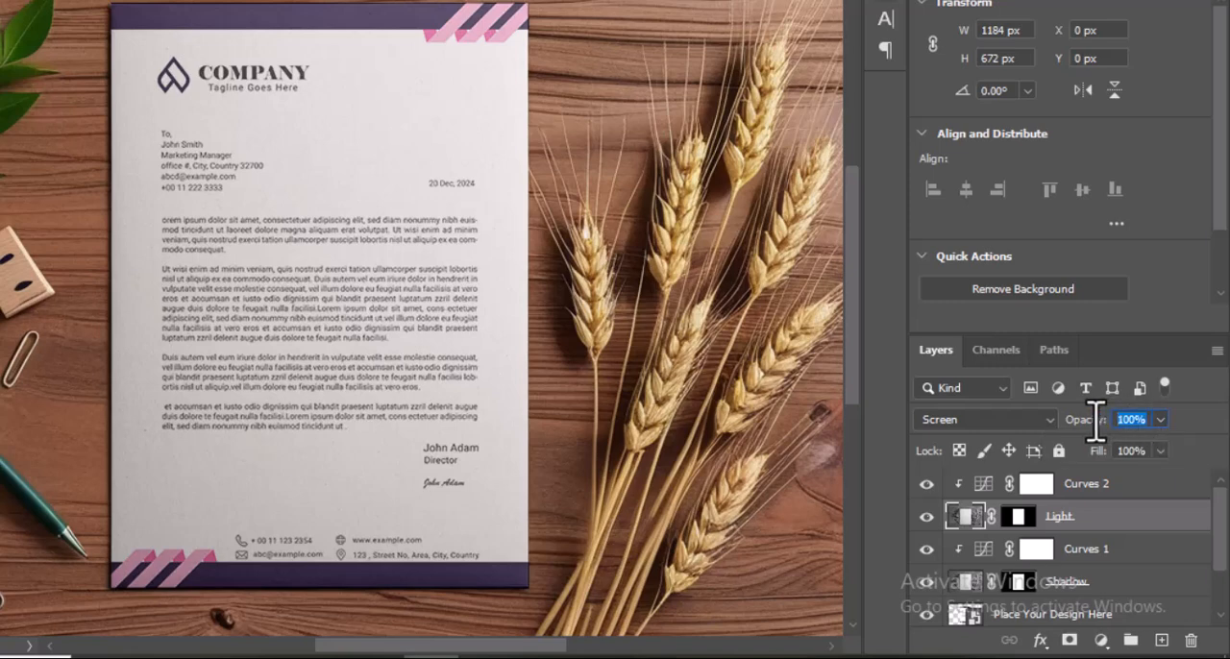
type("50")
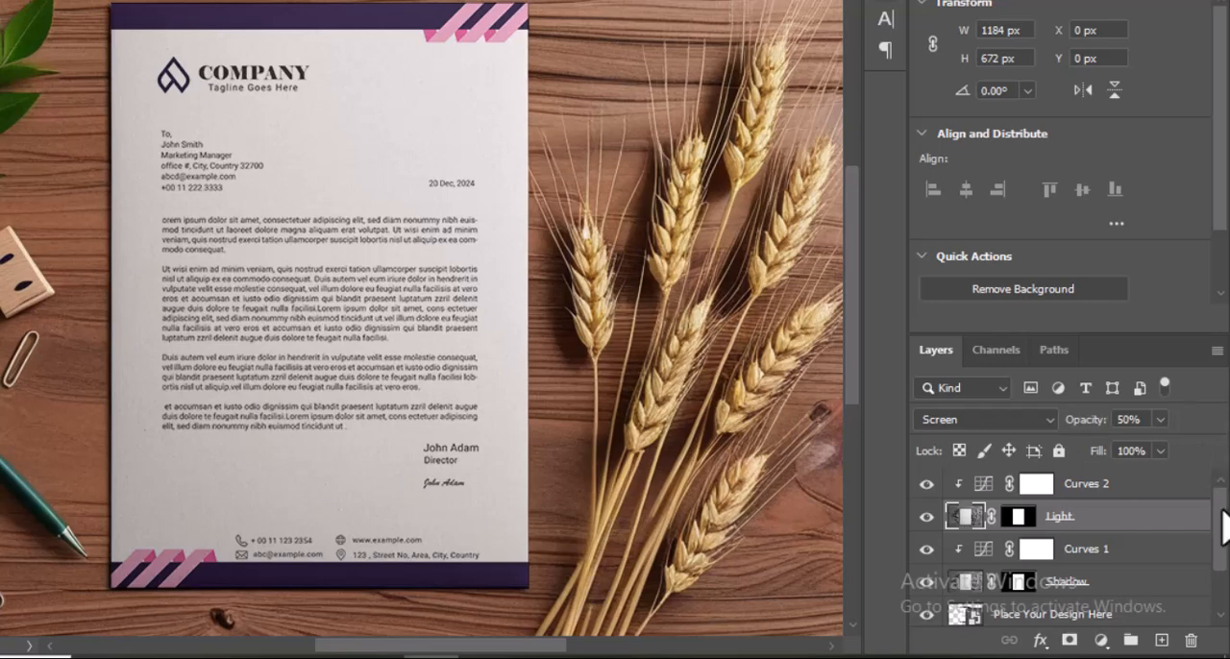
scroll("down", 3)
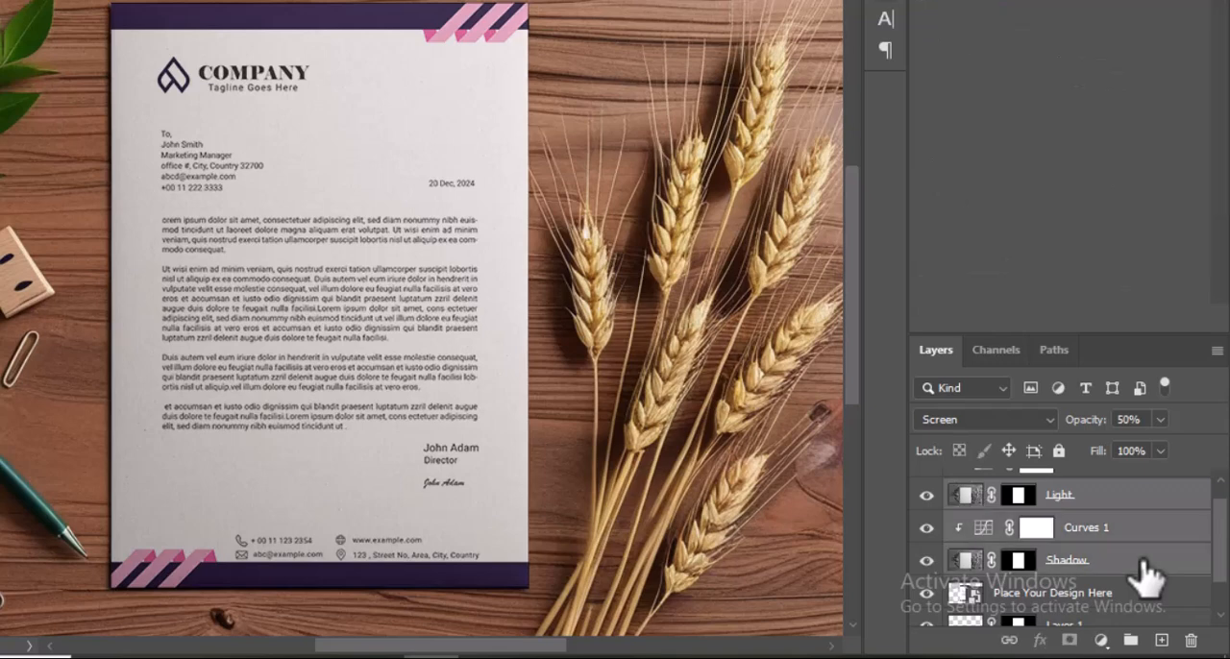
- Group the light, curves and shadow layers with Ctrl+G and rename the group 'Light & Shadow'
key("ctrl+g")
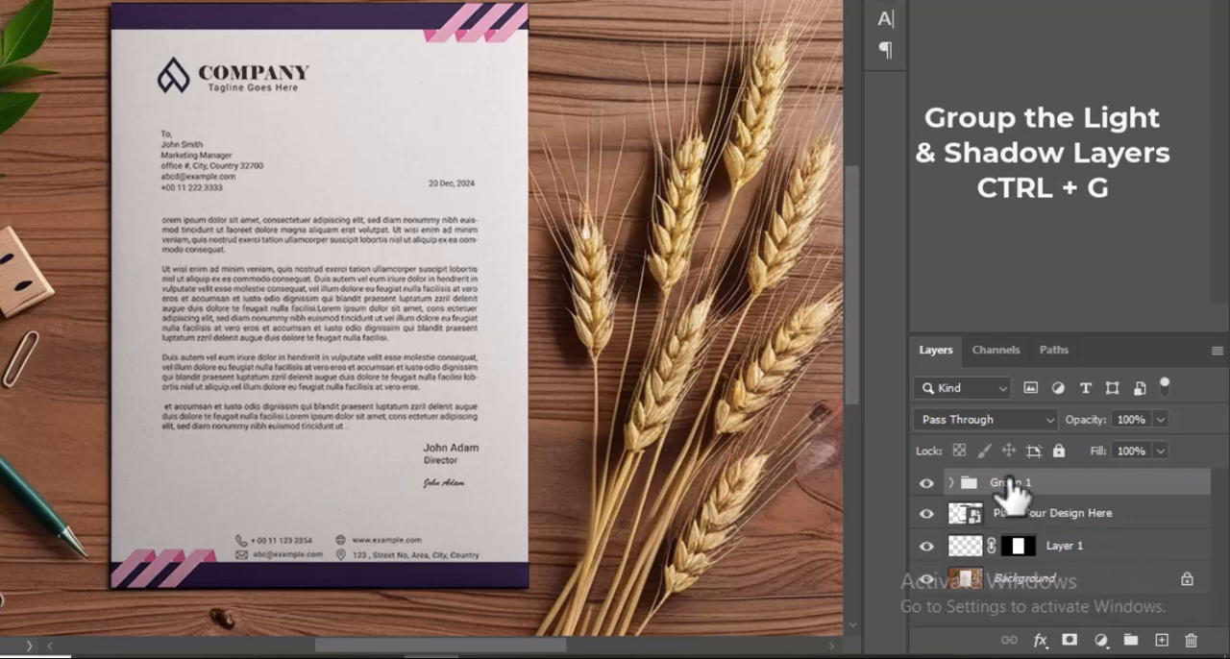
double_click(1007, 482)
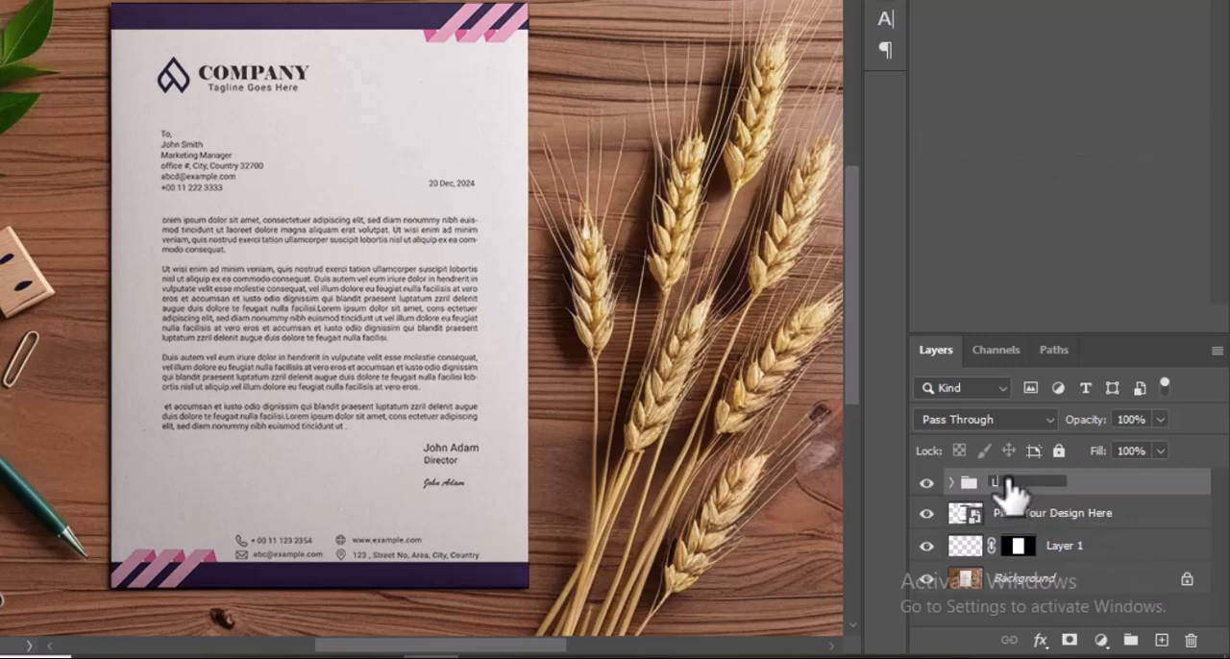
double_click(1028, 480)
type("ight & Shadow")
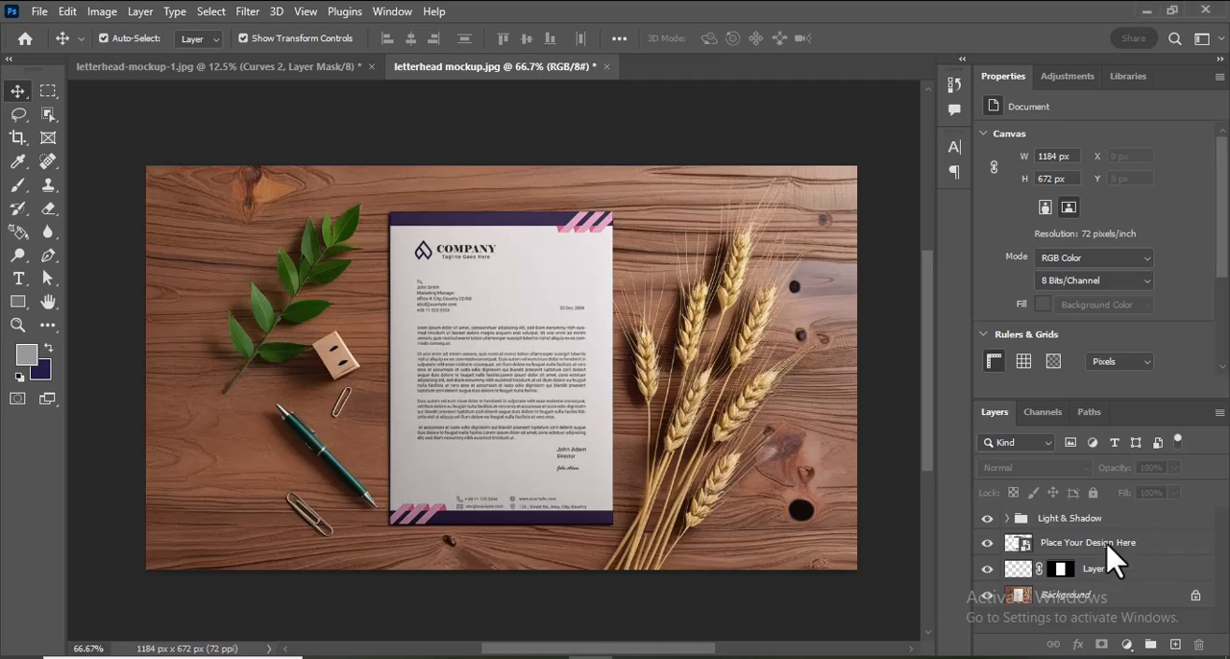
mouse_move(1088, 542)
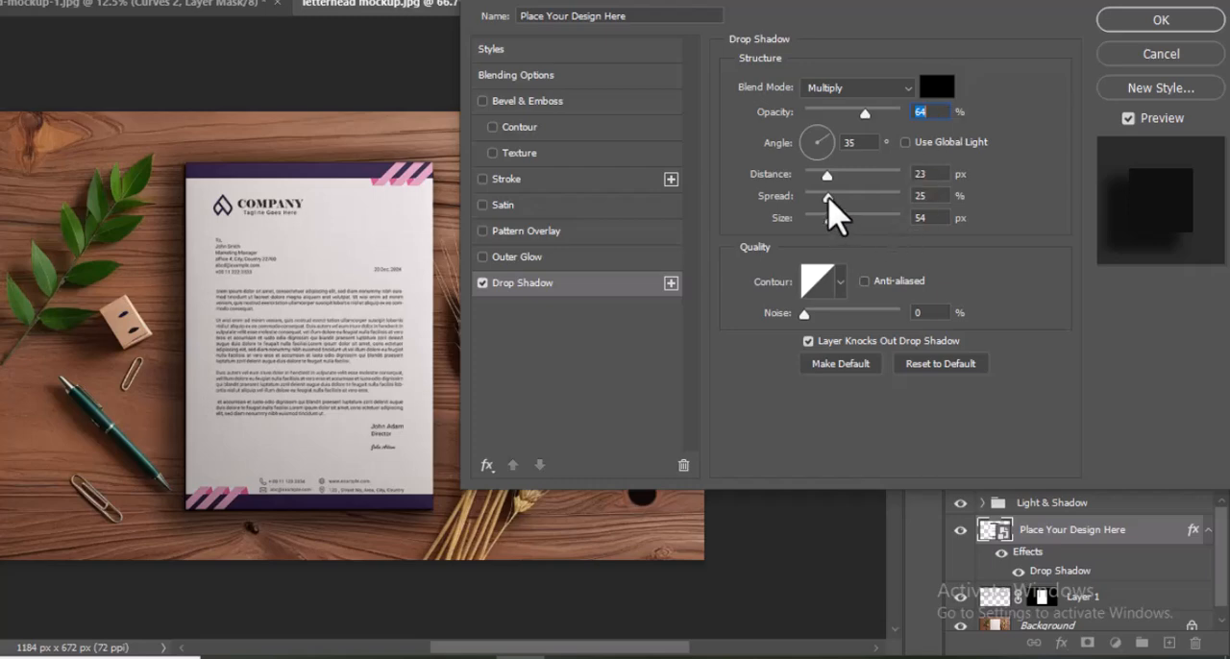
- Apply a drop shadow with size 24 and distance 19 to the Place Your Design Here layer
left_click_drag(834, 213, 828, 234)
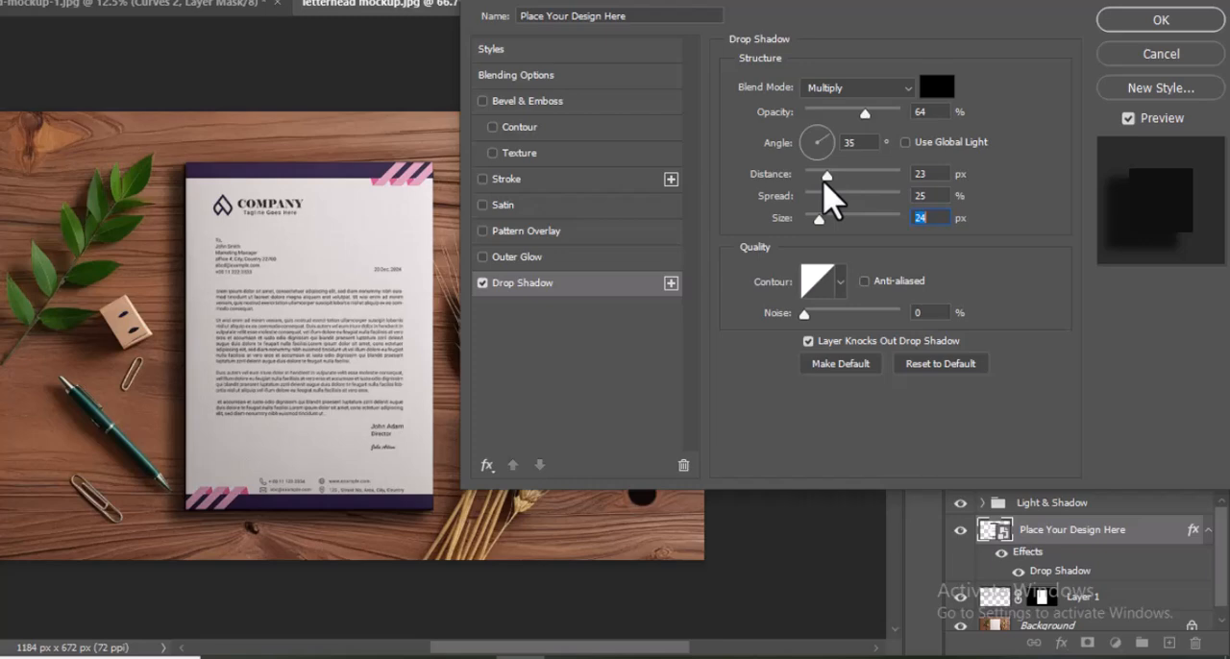
left_click_drag(822, 175, 818, 175)
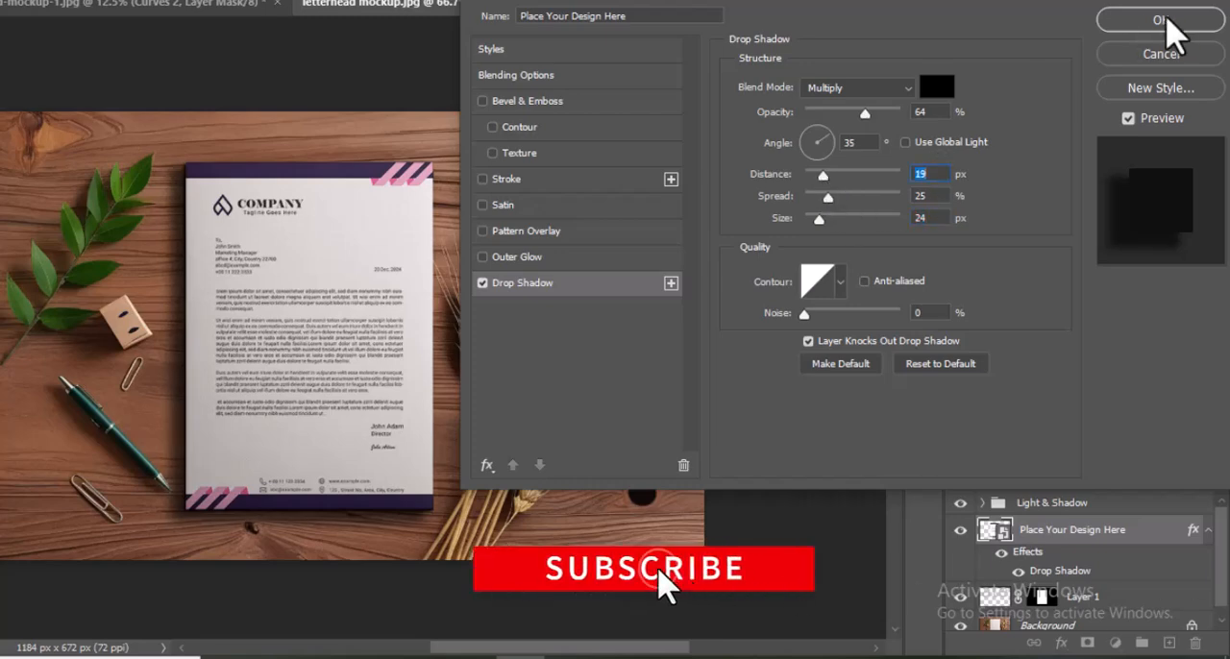
left_click(1161, 19)
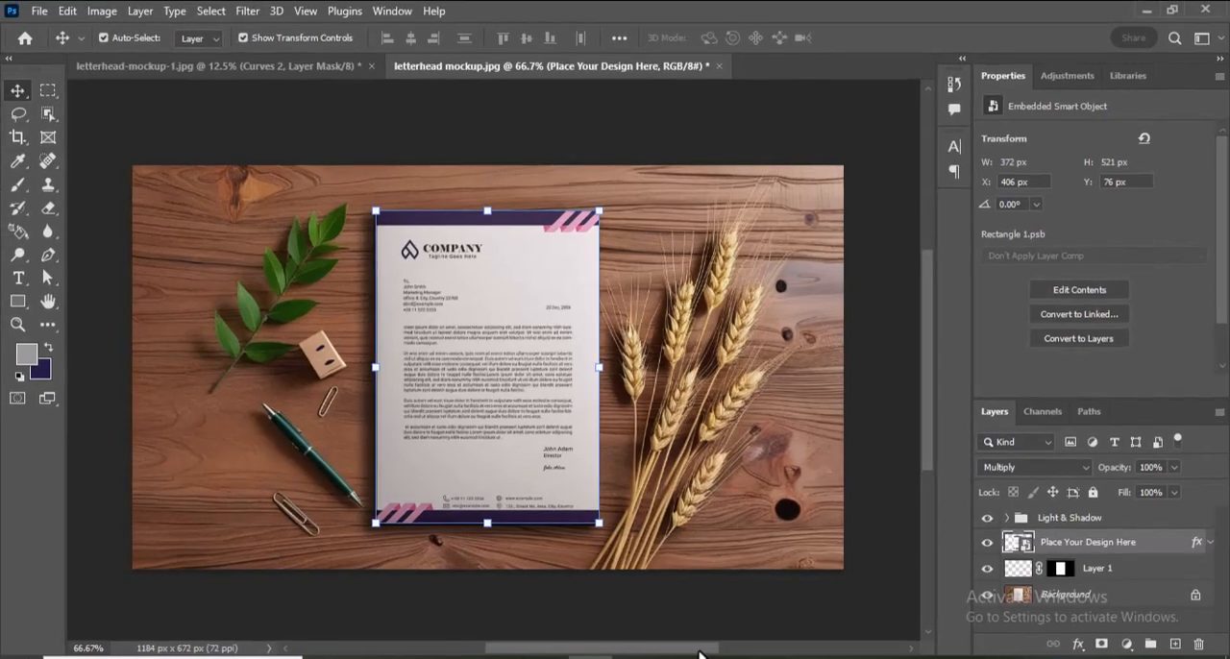
left_click(104, 39)
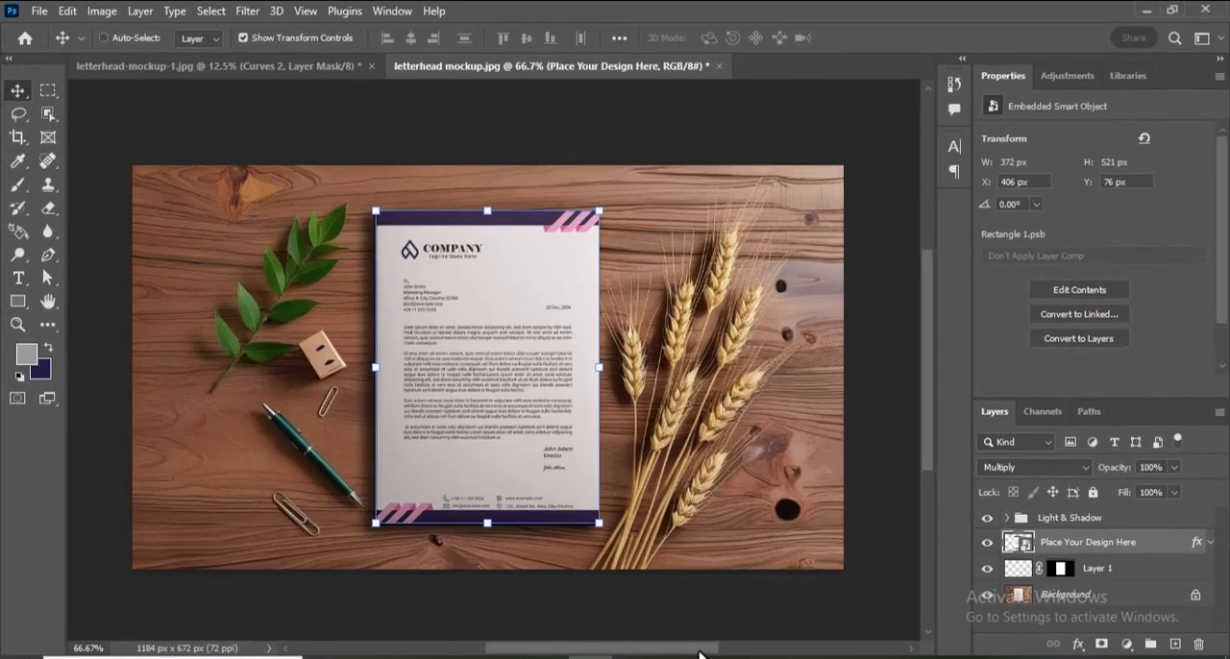